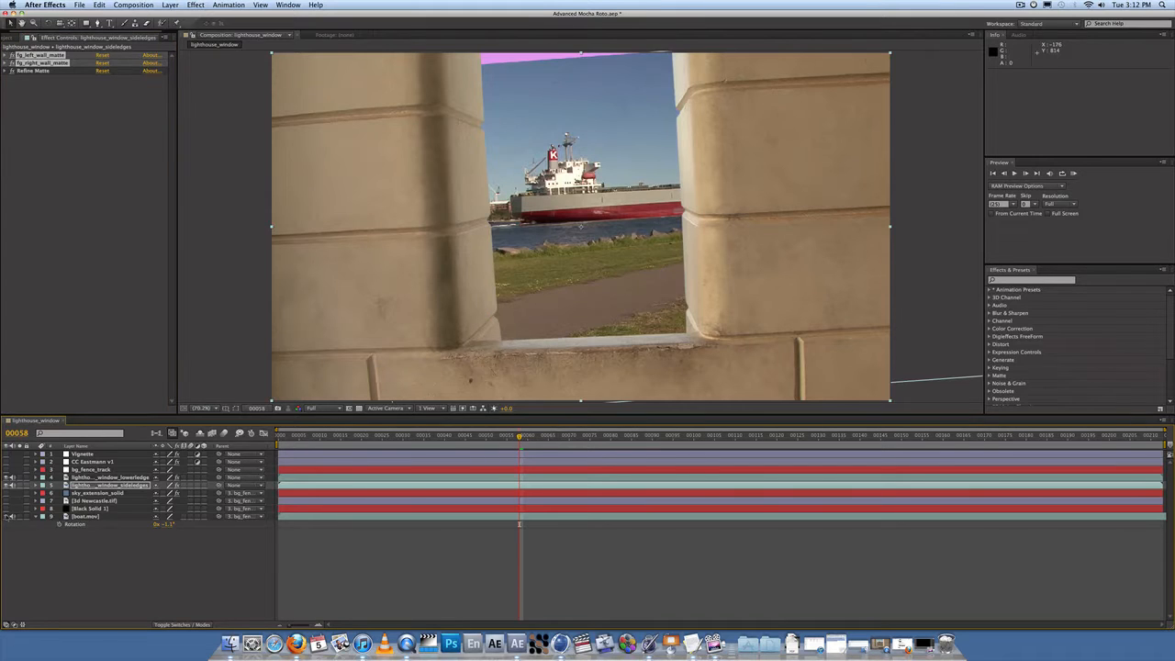
{"action": "mouse_move", "coordinate": [645, 204]}
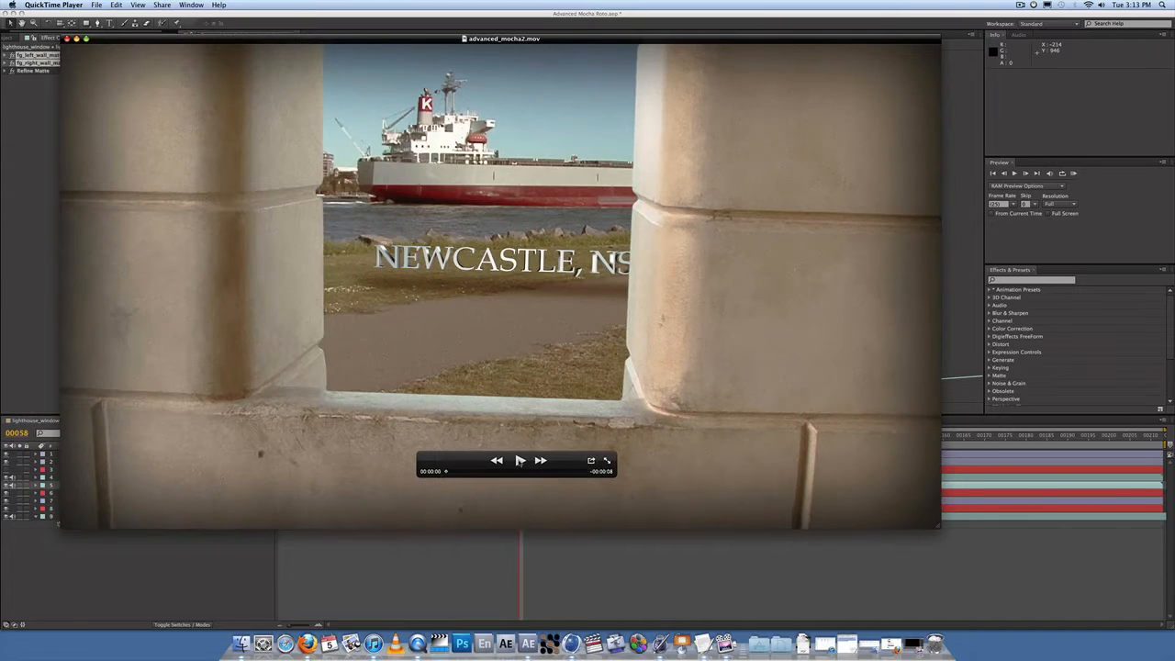
Play the finished advanced_mocha2.mov clip in QuickTime Player
{"action": "left_click", "coordinate": [519, 461]}
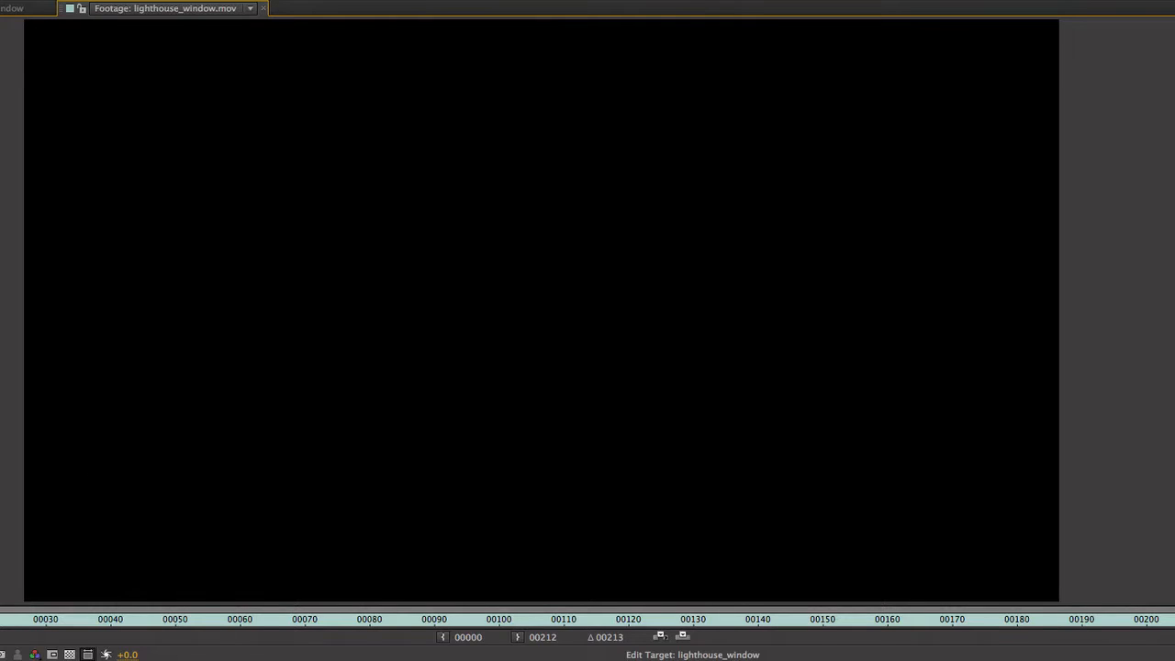
{"action": "left_click", "coordinate": [785, 619]}
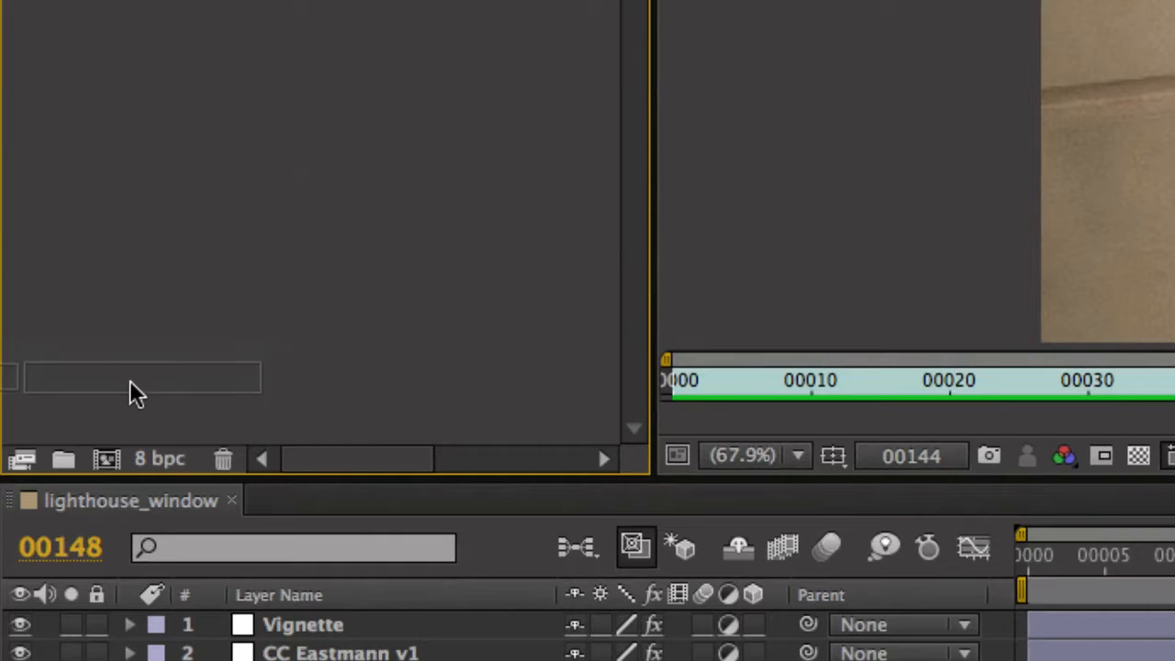
{"action": "mouse_move", "coordinate": [115, 477]}
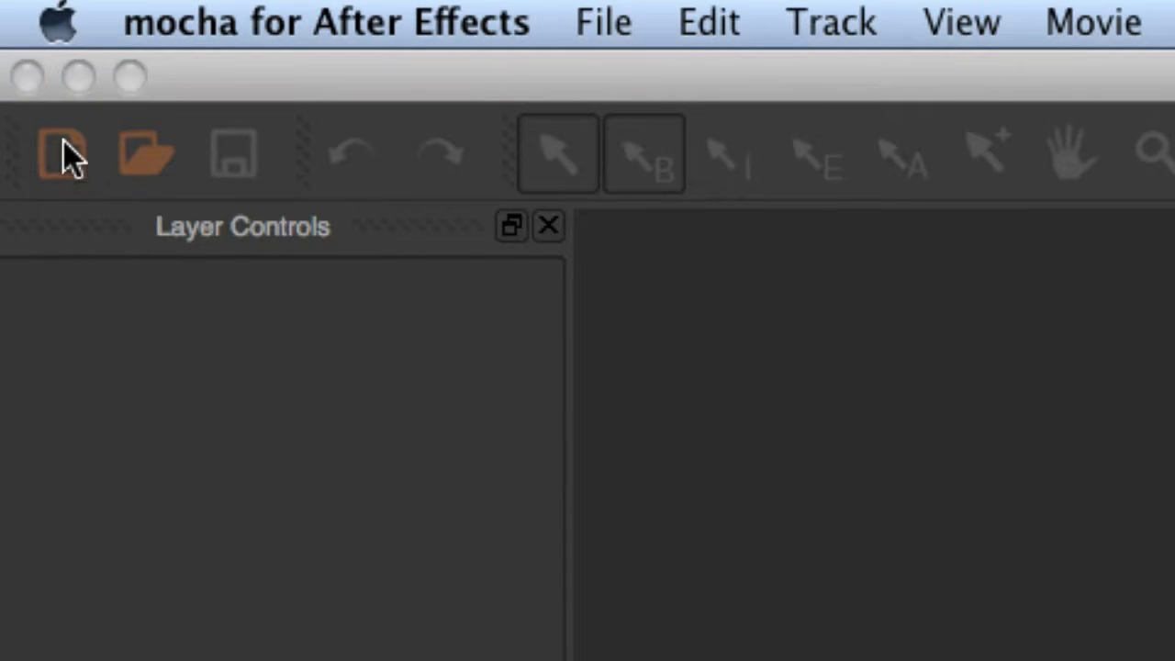
Create lighthouse_window2 from Raw Video Assets' lighthouse_window.mov, saved in 2. Mocha Scratch
{"action": "left_click", "coordinate": [63, 154]}
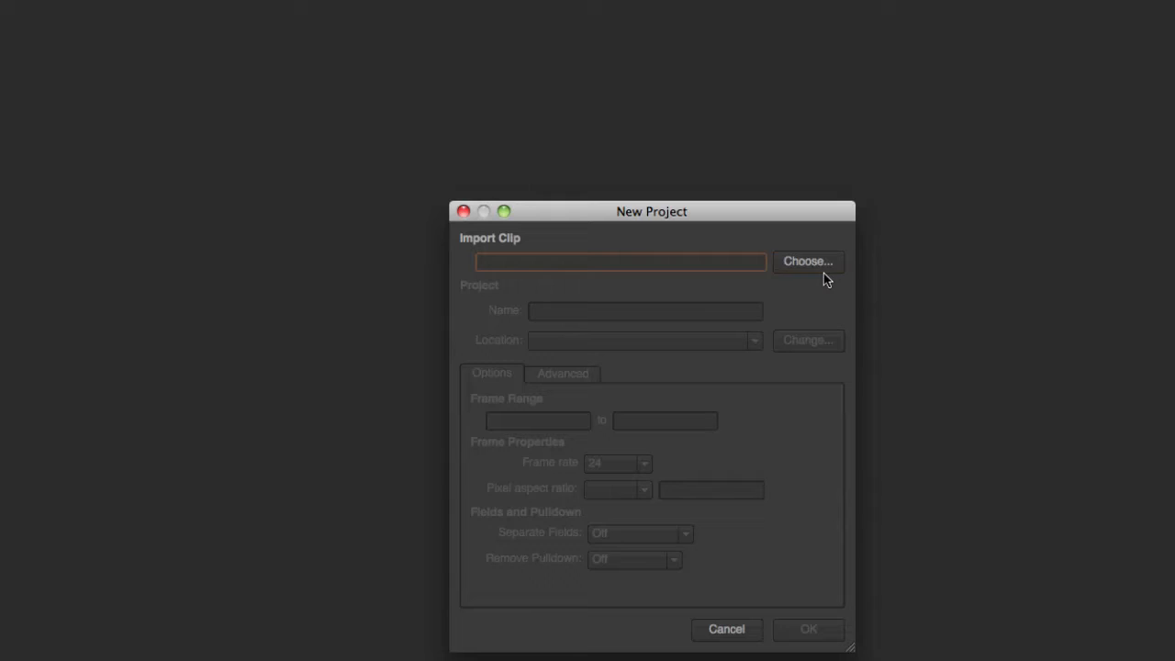
{"action": "left_click", "coordinate": [807, 262]}
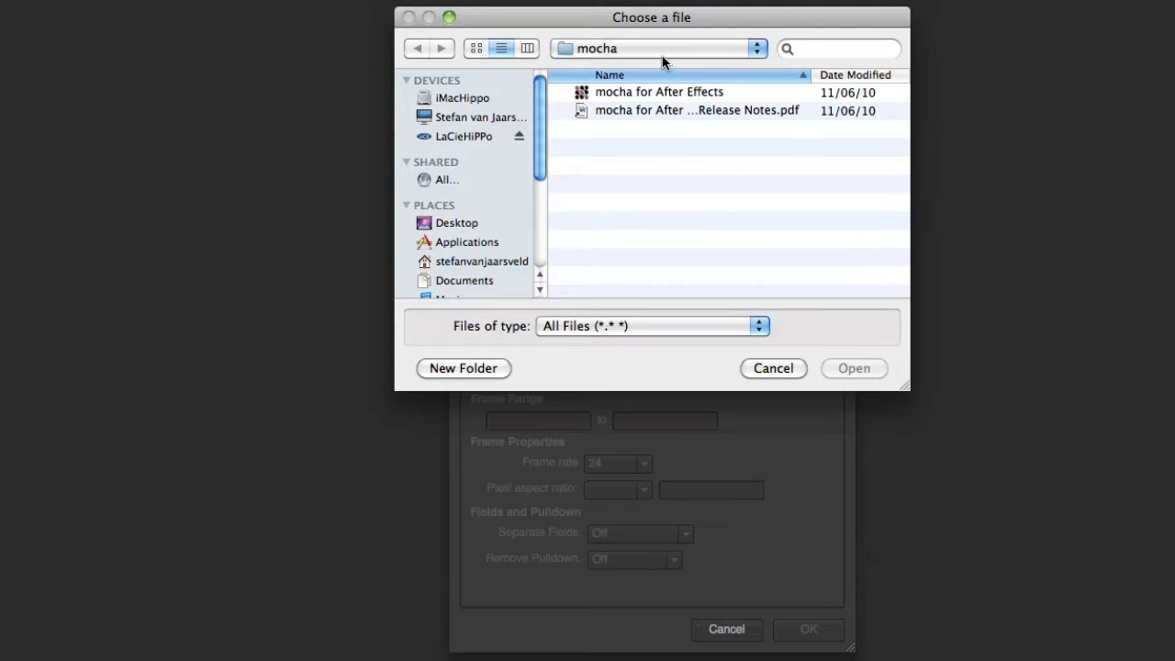
{"action": "left_click", "coordinate": [458, 222]}
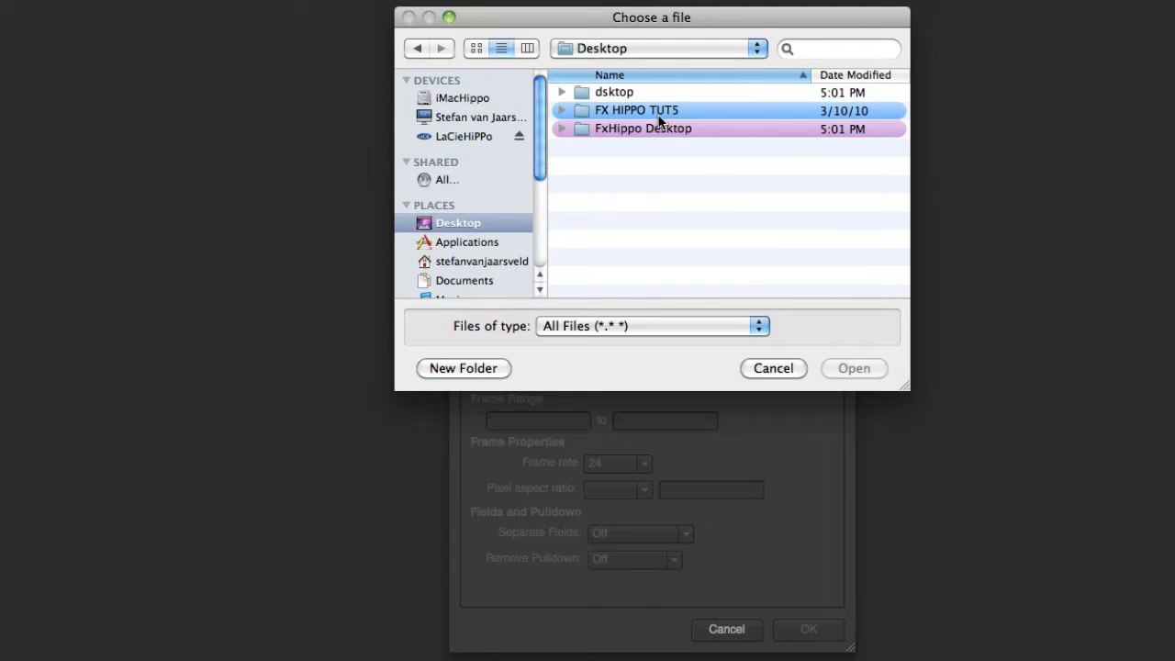
{"action": "double_click", "coordinate": [637, 111]}
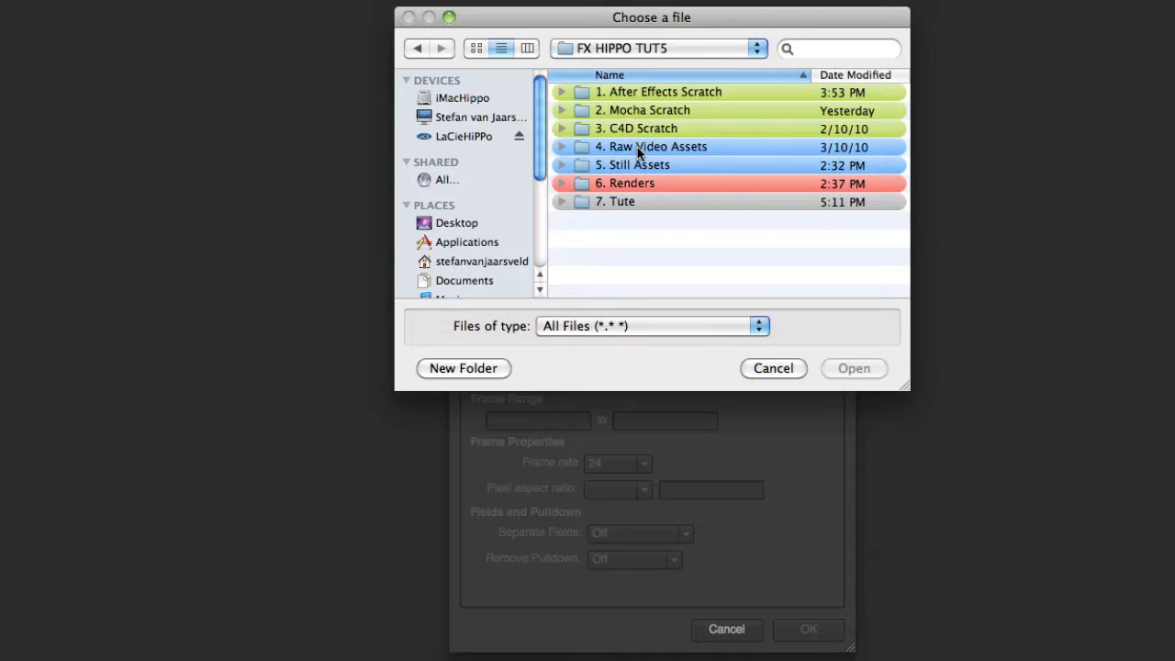
{"action": "double_click", "coordinate": [652, 147]}
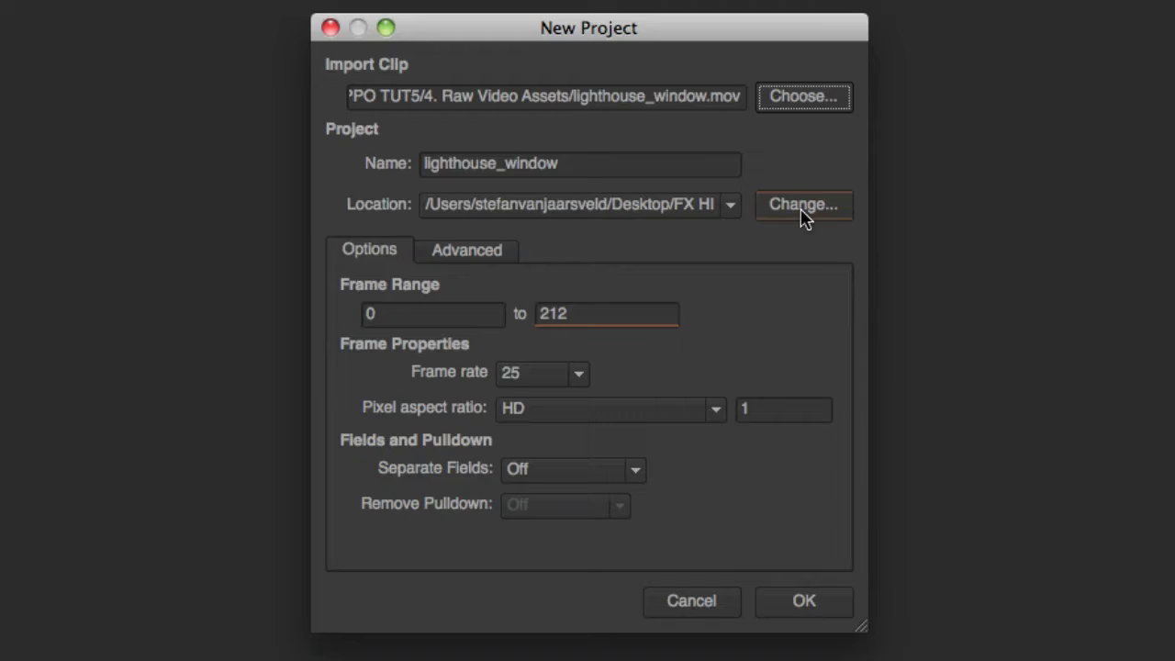
{"action": "left_click", "coordinate": [802, 203]}
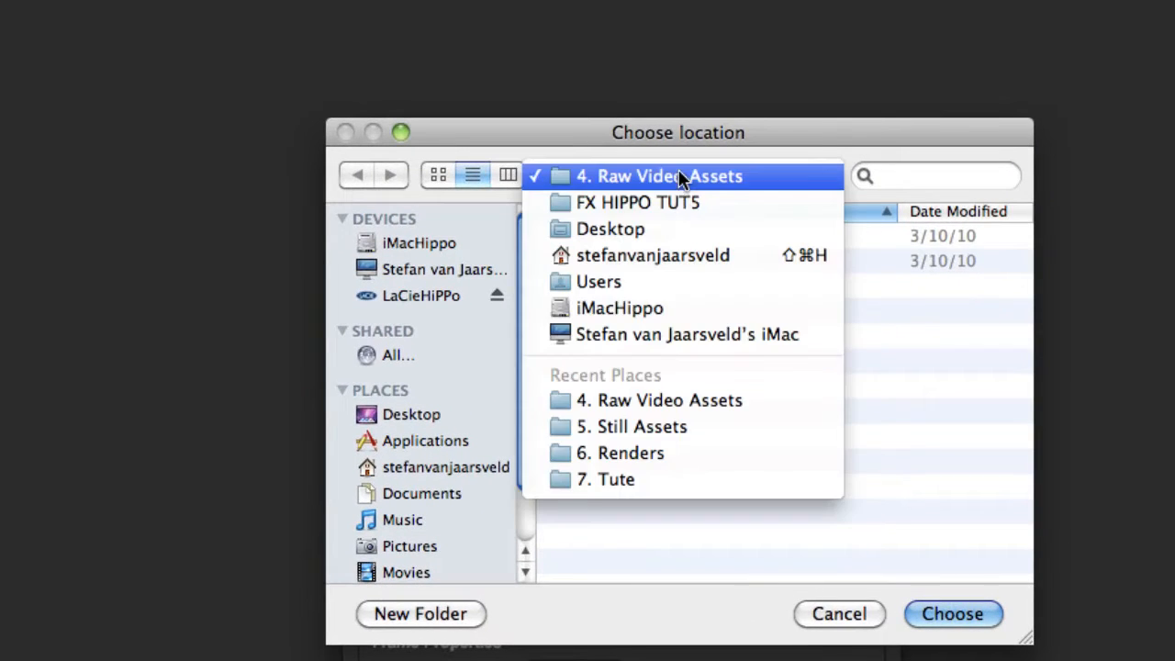
{"action": "left_click", "coordinate": [637, 202]}
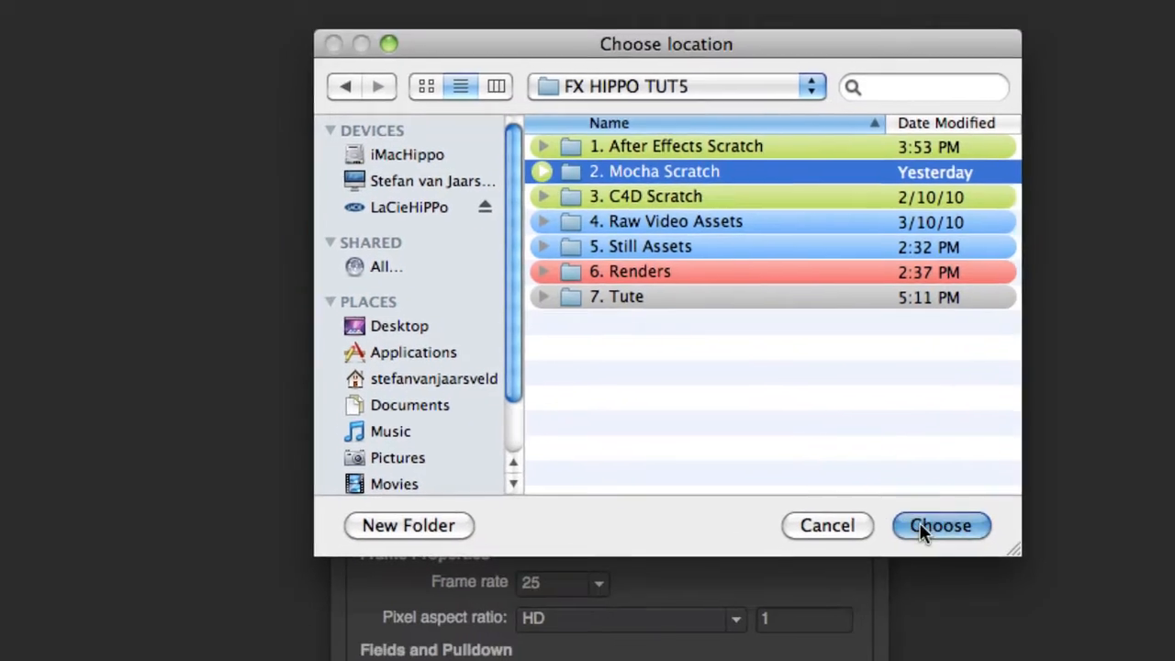
{"action": "left_click", "coordinate": [940, 526]}
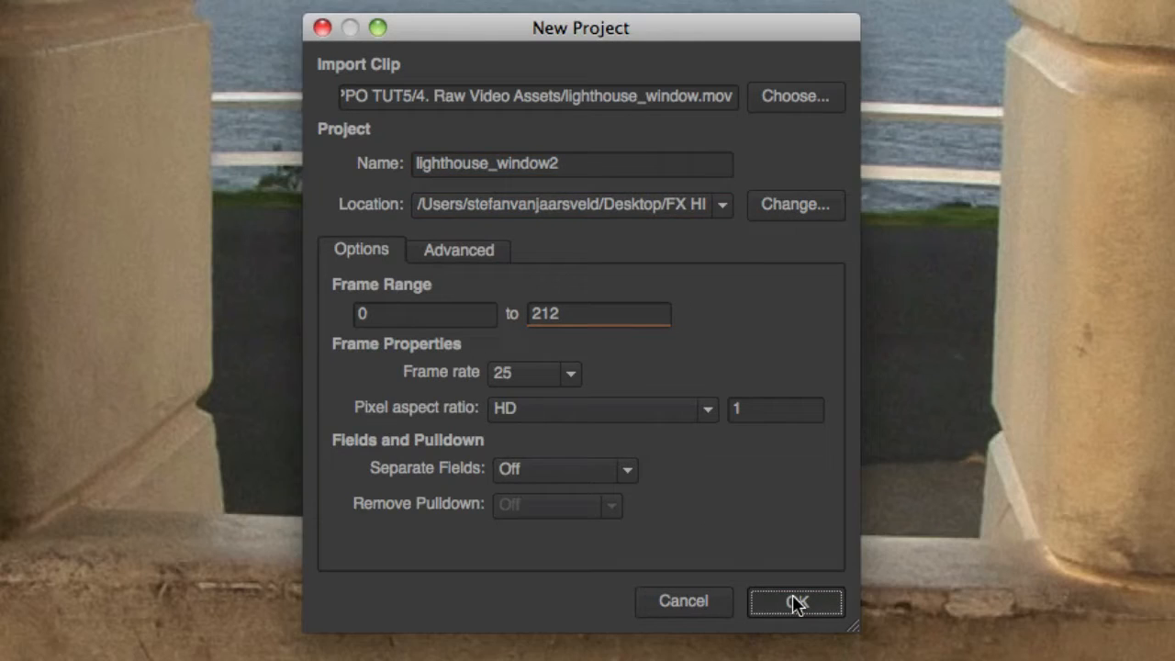
{"action": "left_click", "coordinate": [795, 602]}
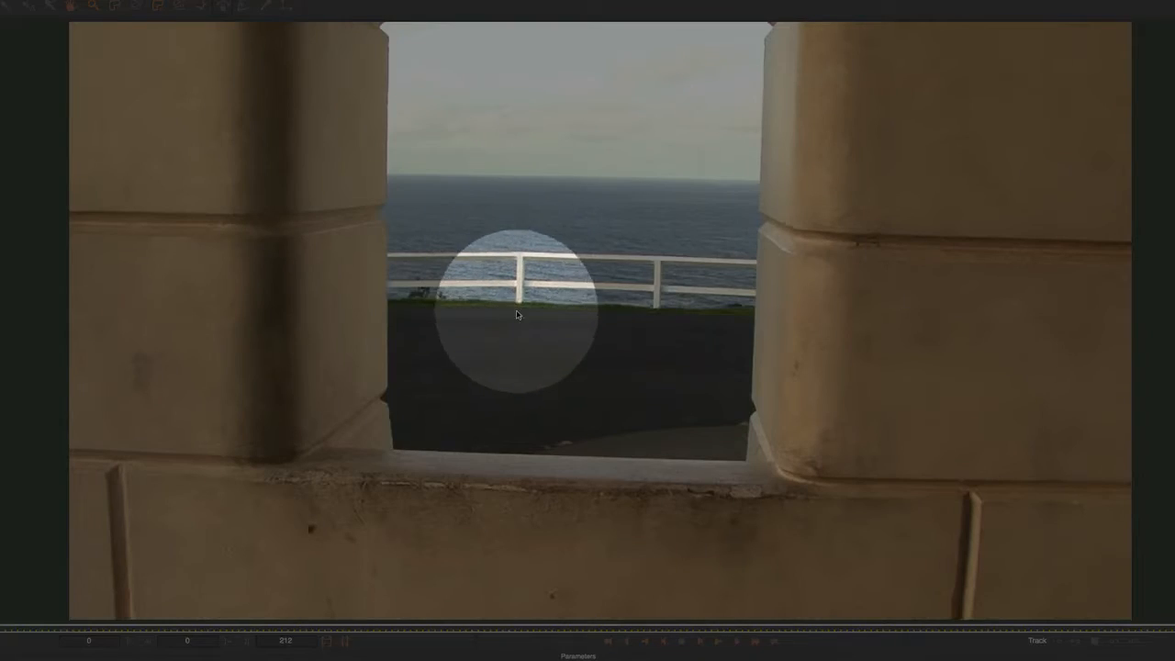
Draw an X-spline shape along the window ledge
{"action": "left_click_drag", "start_coordinate": [517, 315], "coordinate": [597, 271]}
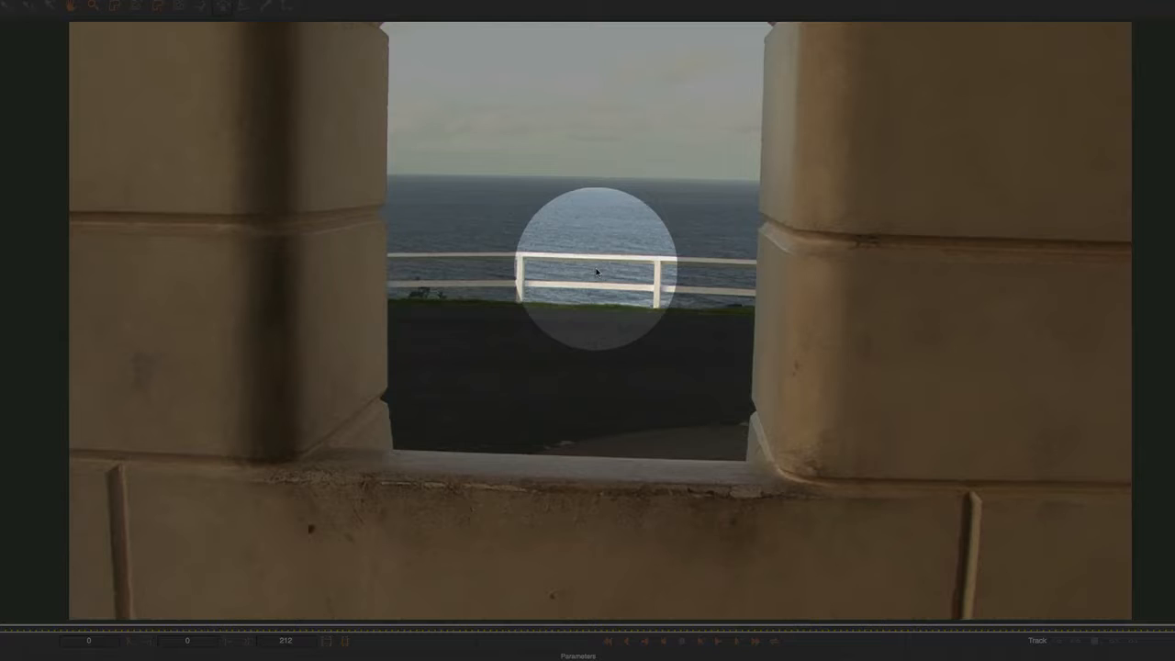
{"action": "left_click_drag", "start_coordinate": [597, 271], "coordinate": [319, 404]}
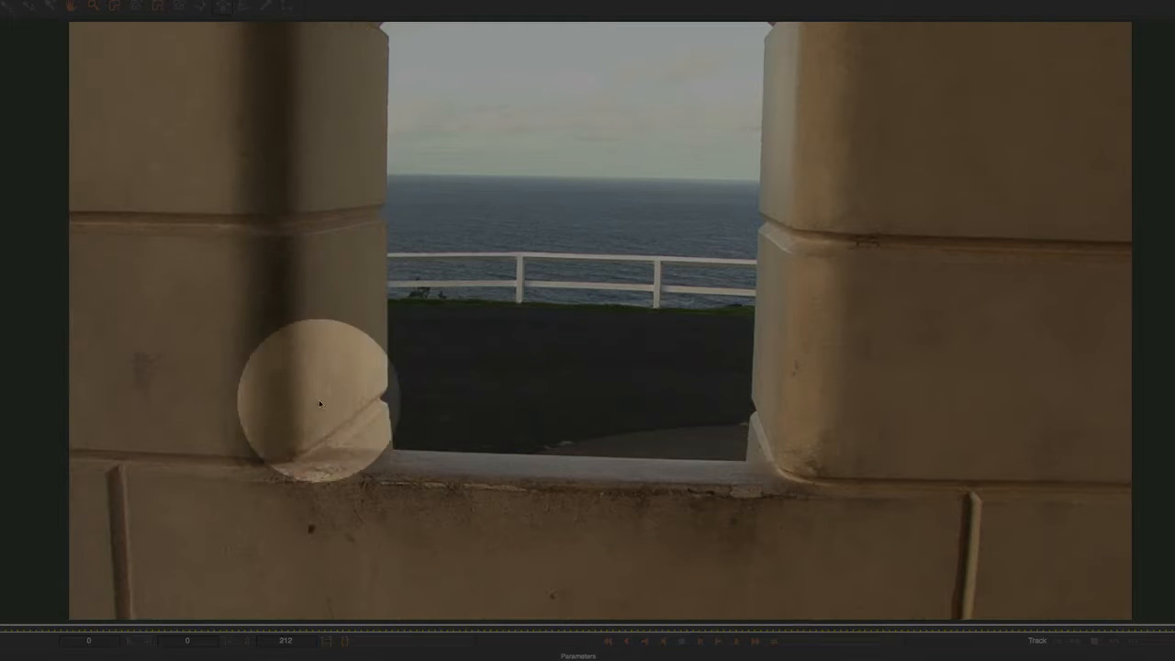
{"action": "left_click_drag", "start_coordinate": [319, 404], "coordinate": [424, 404]}
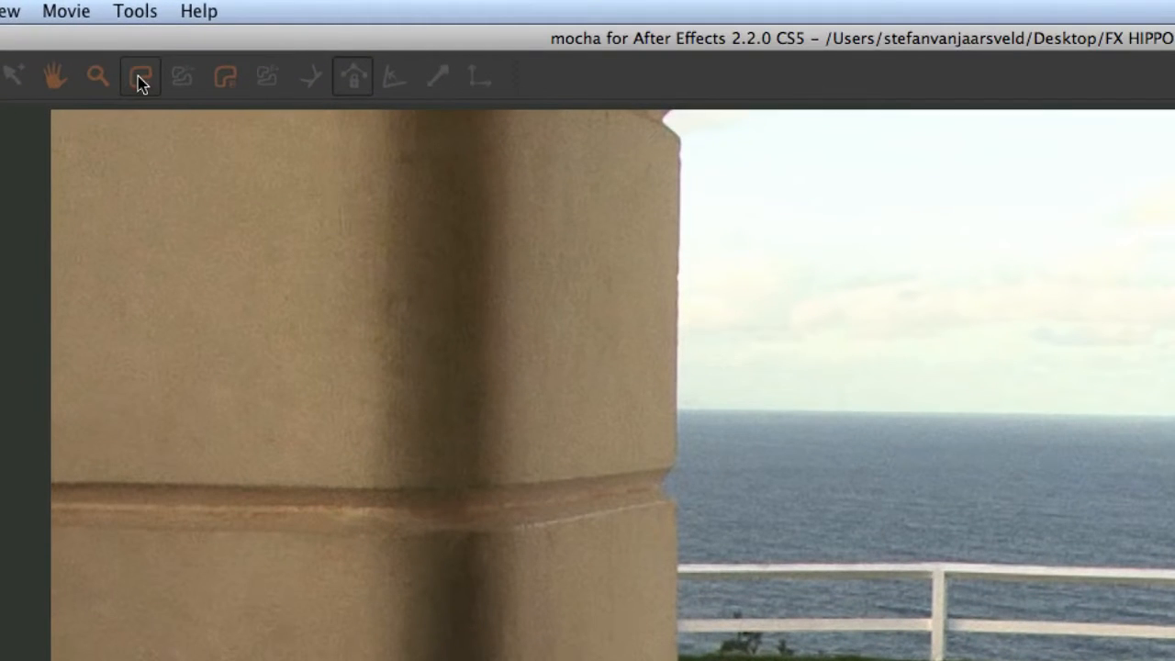
{"action": "mouse_move", "coordinate": [140, 75]}
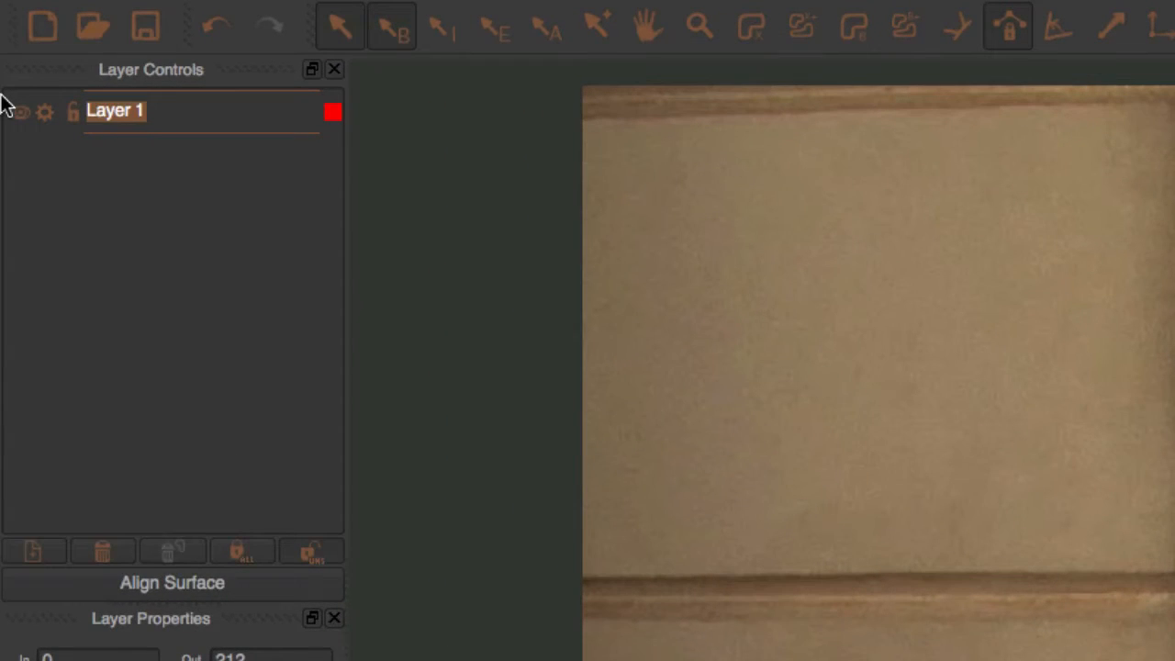
Rename Layer 1 to bg_fence_track and hide the layer
{"action": "type", "text": "bg_fe"}
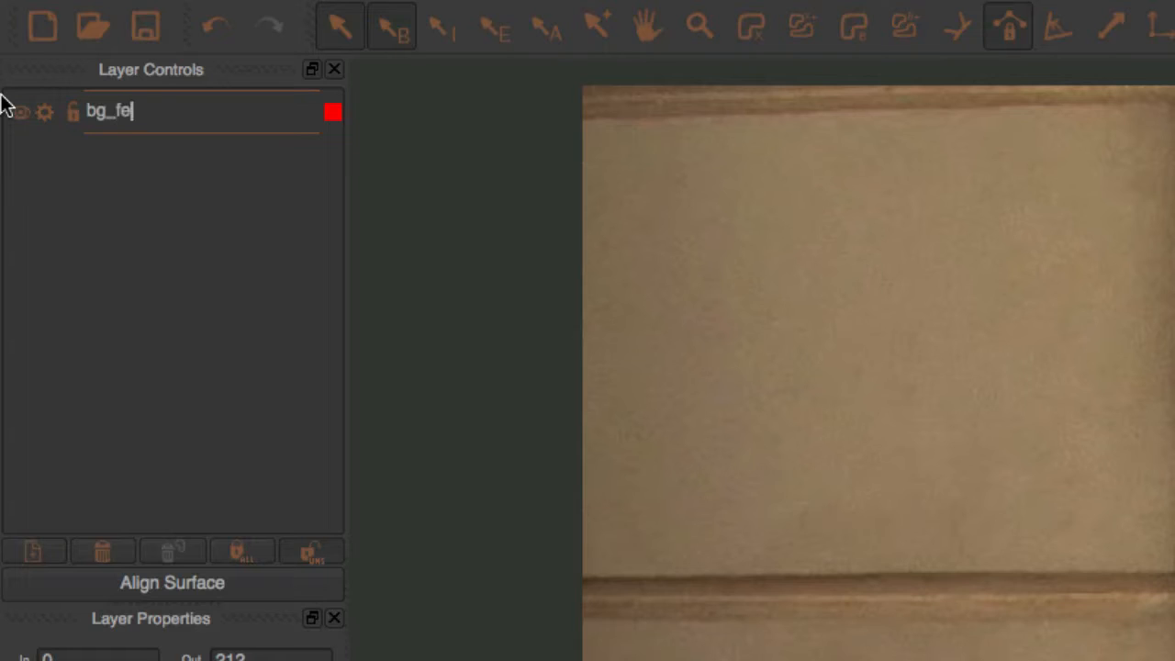
{"action": "type", "text": "nce_tr"}
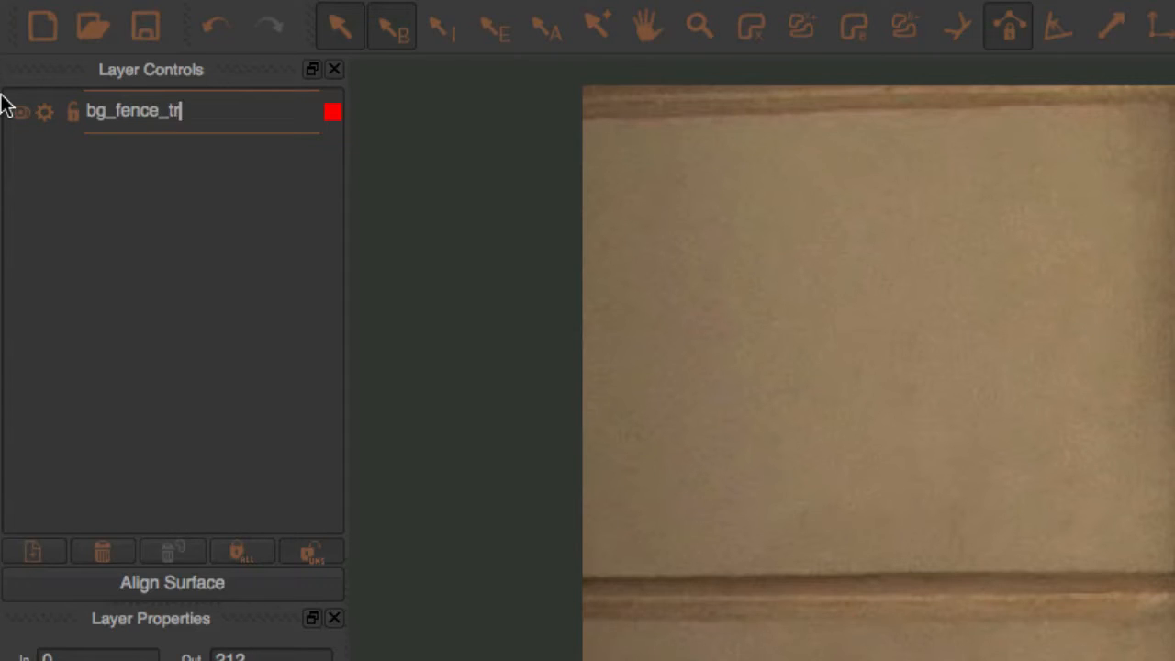
{"action": "type", "text": "ack"}
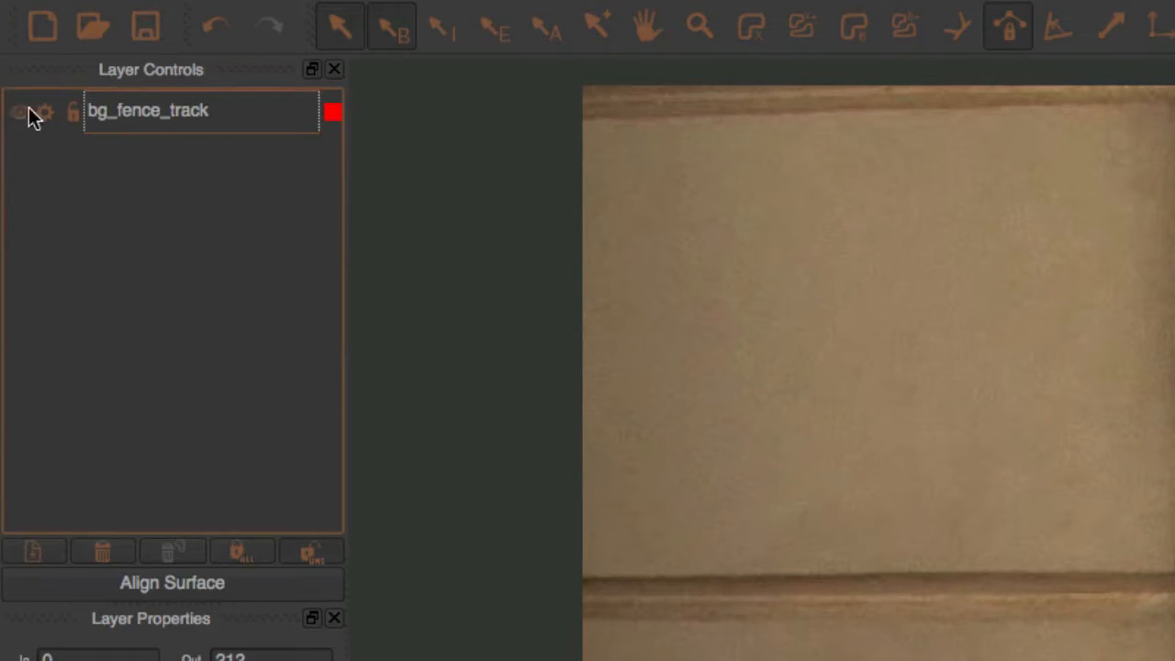
{"action": "left_click", "coordinate": [19, 111]}
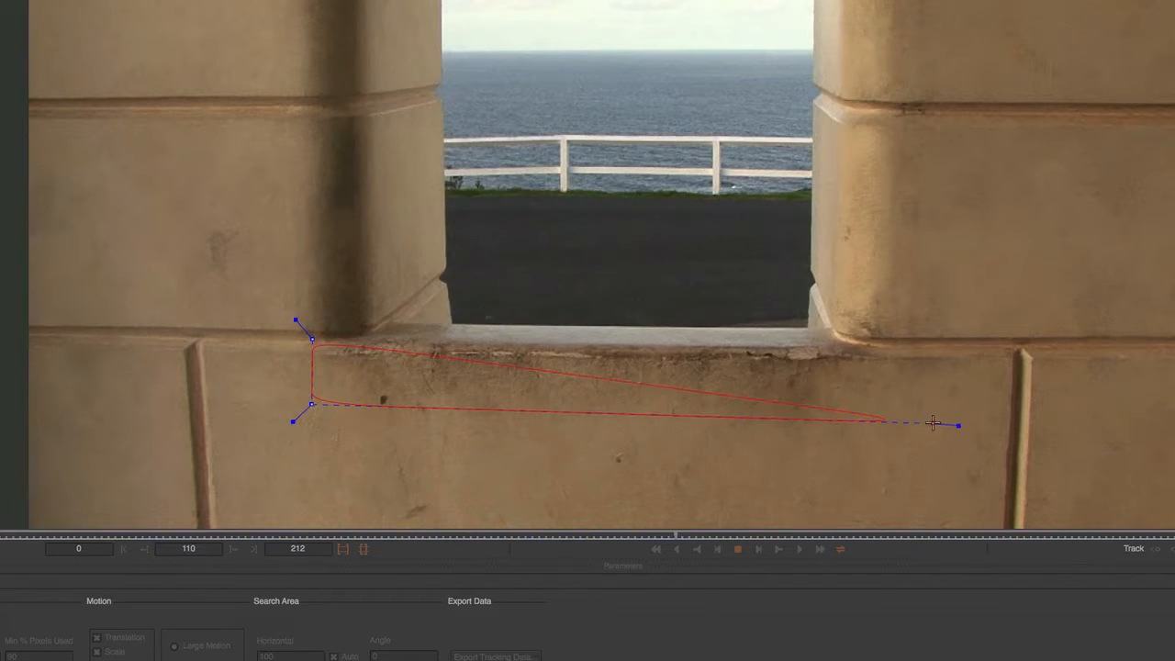
Outline the window ledge on Layer 2, enable Shear, and track it forward
{"action": "left_click_drag", "start_coordinate": [932, 424], "coordinate": [960, 423]}
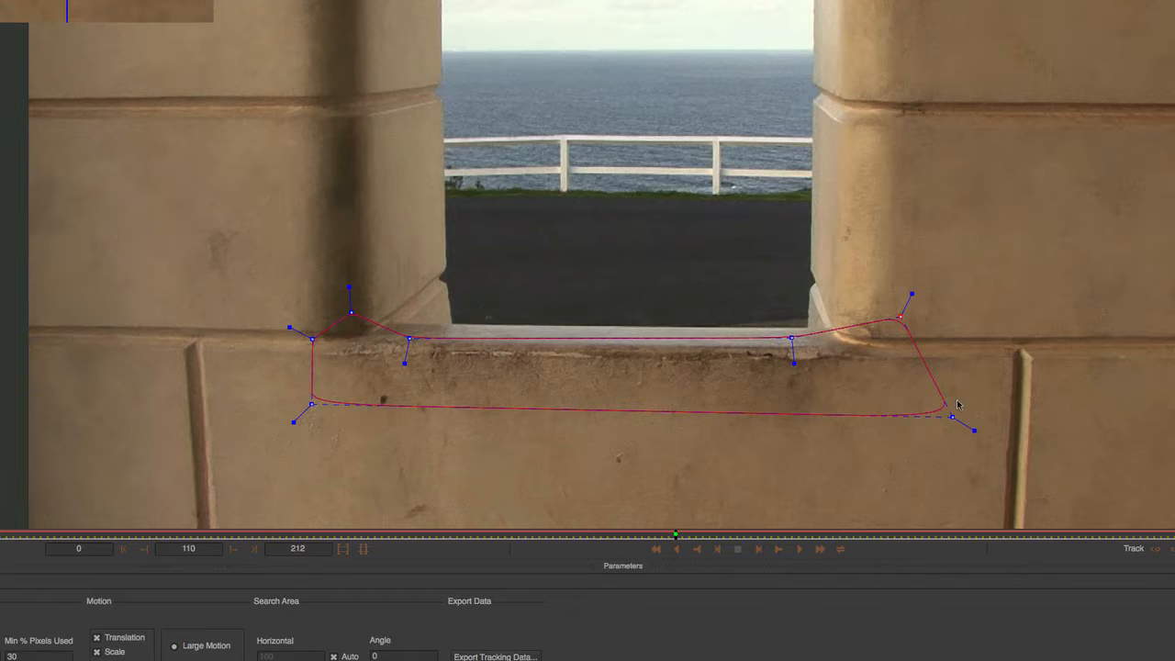
{"action": "left_click_drag", "start_coordinate": [957, 405], "coordinate": [891, 423]}
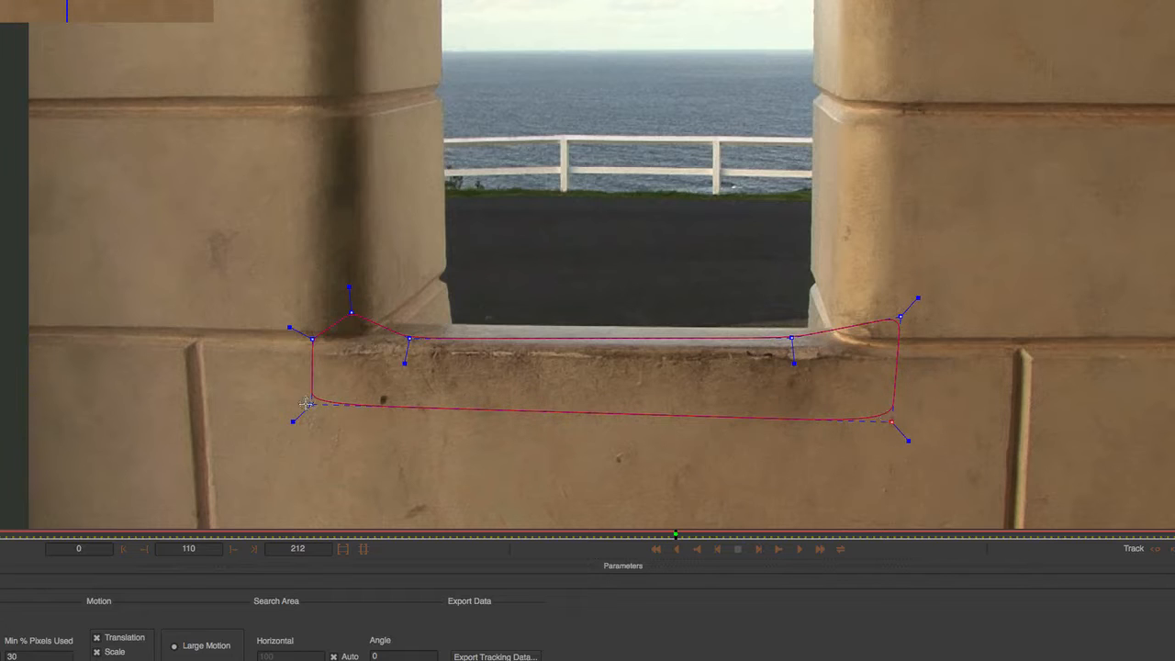
{"action": "left_click_drag", "start_coordinate": [310, 405], "coordinate": [312, 414]}
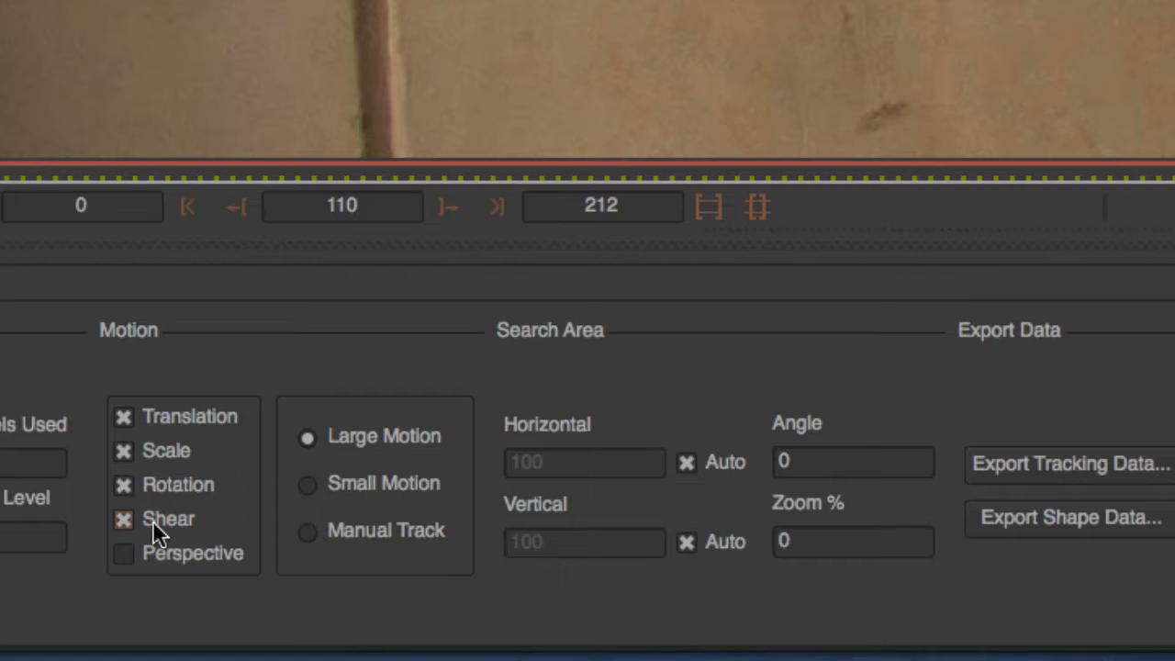
{"action": "left_click", "coordinate": [123, 519]}
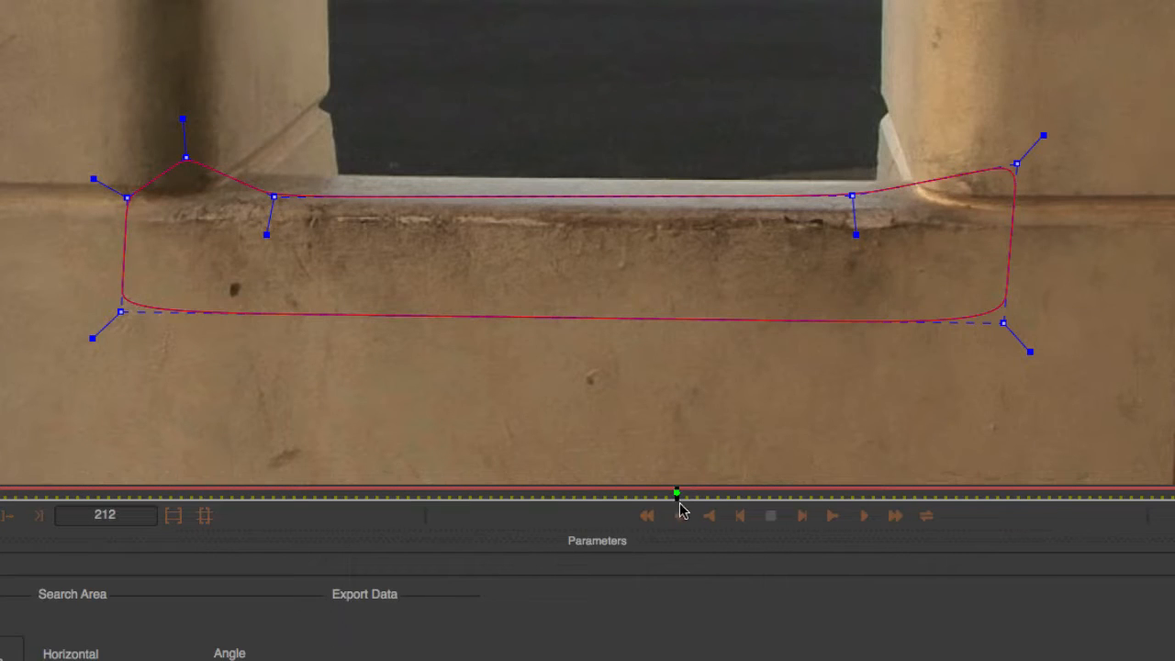
{"action": "mouse_move", "coordinate": [664, 523]}
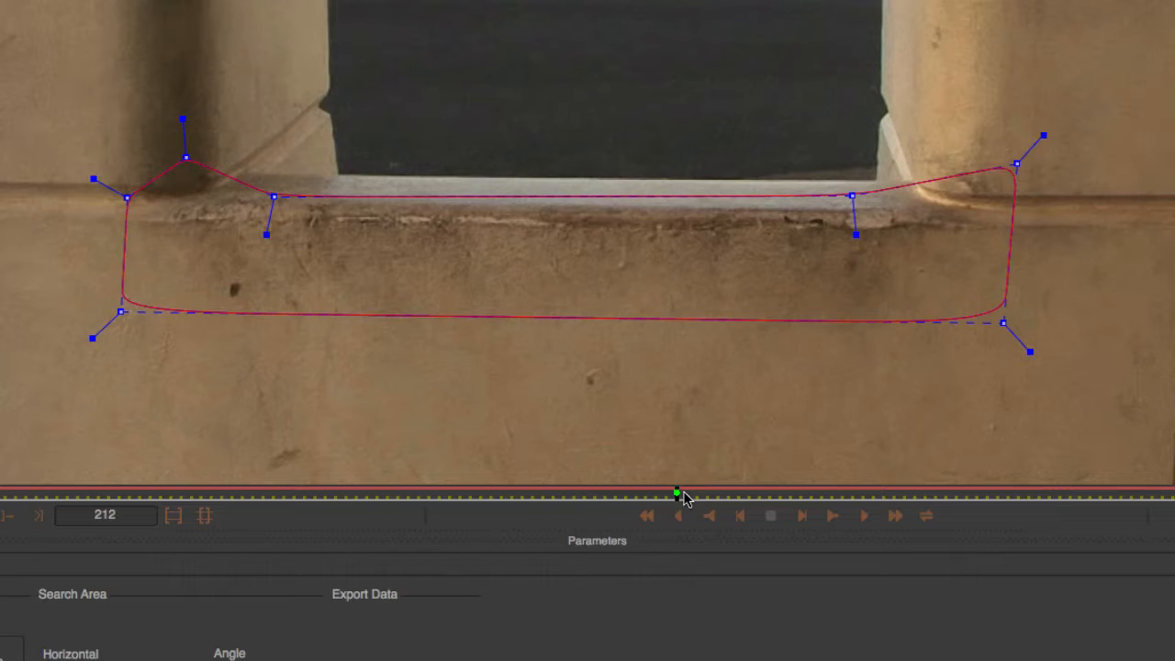
{"action": "mouse_move", "coordinate": [677, 515]}
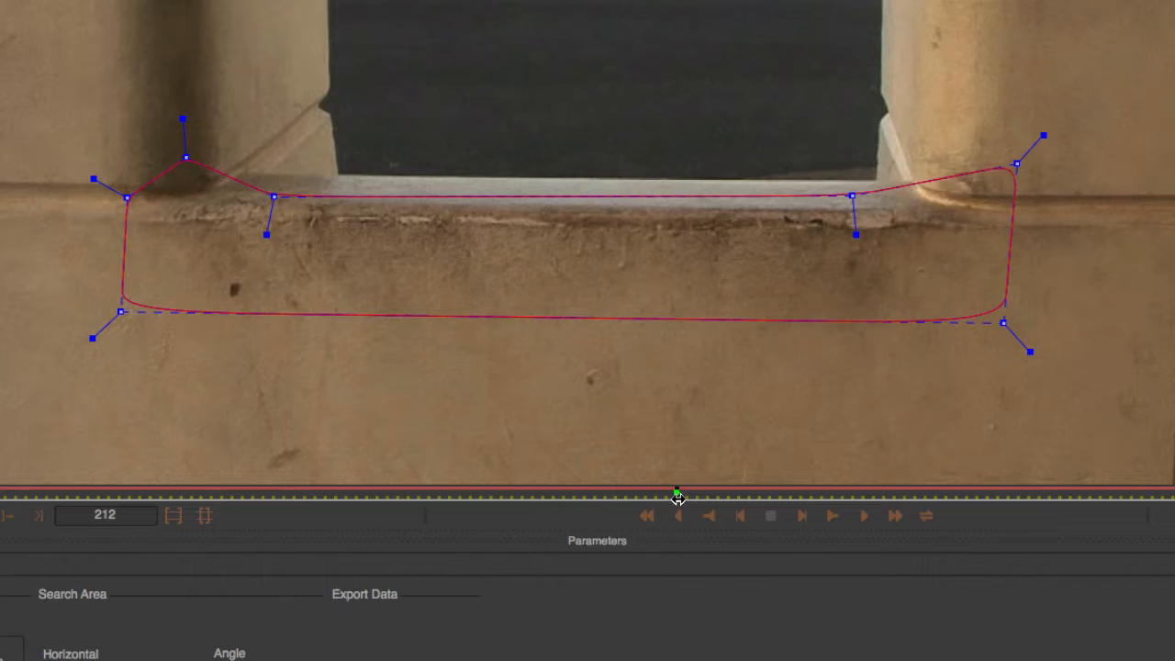
{"action": "mouse_move", "coordinate": [464, 541]}
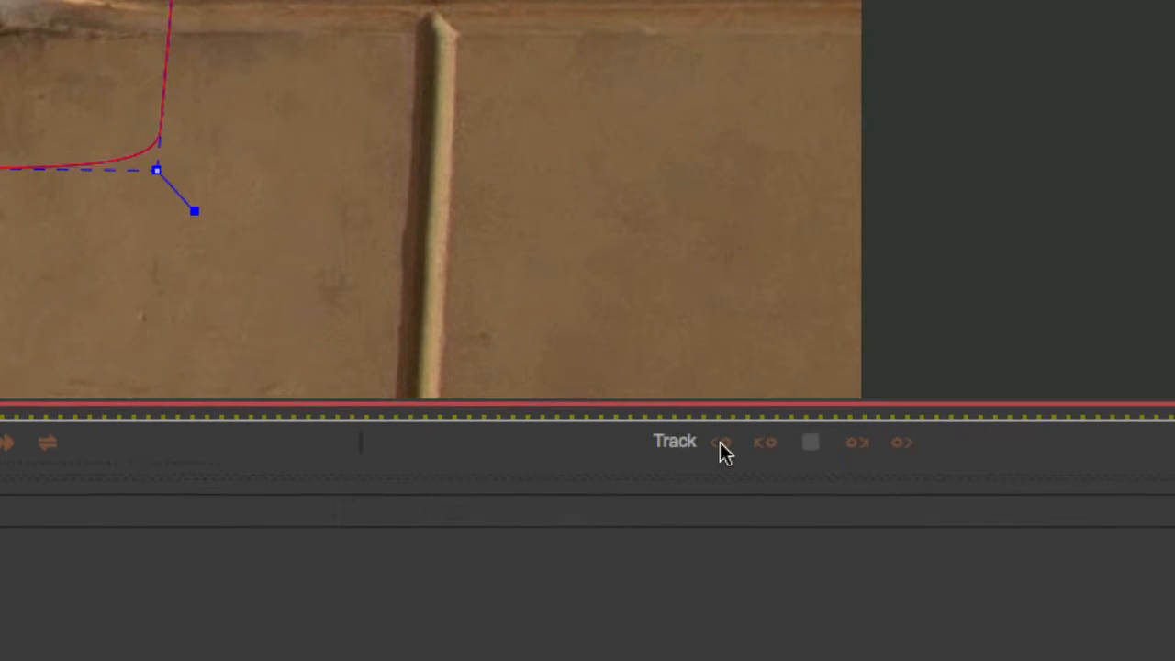
{"action": "left_click", "coordinate": [810, 442]}
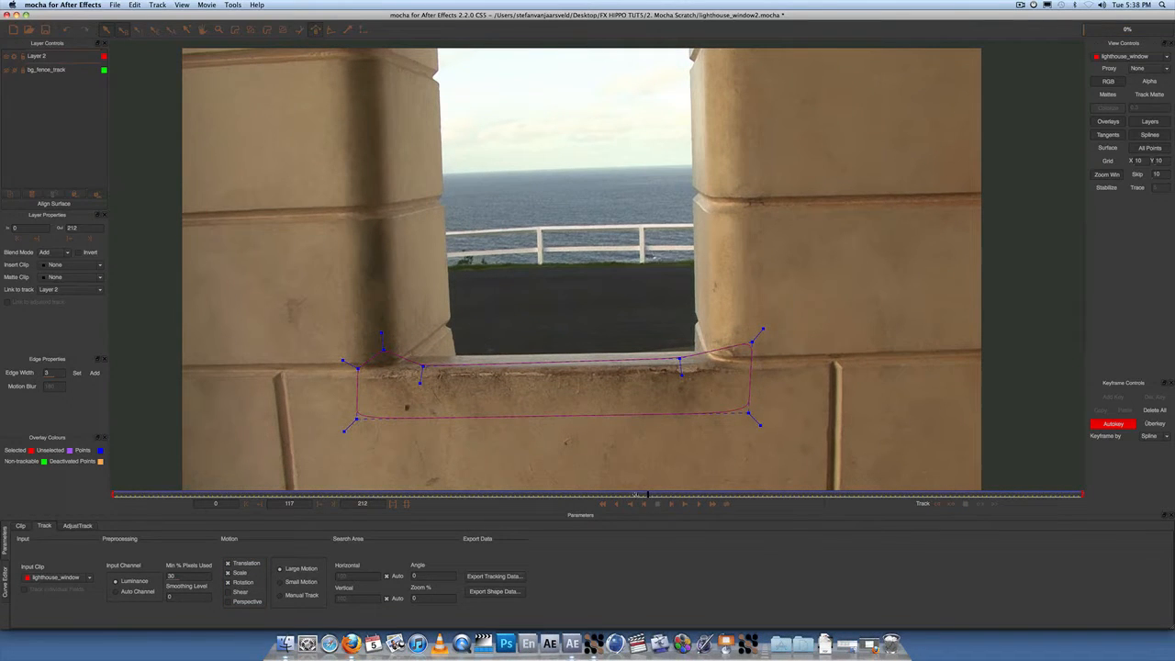
Review the ledge track across frames and name the layer bottom_wall_track
{"action": "left_click_drag", "start_coordinate": [646, 496], "coordinate": [528, 496]}
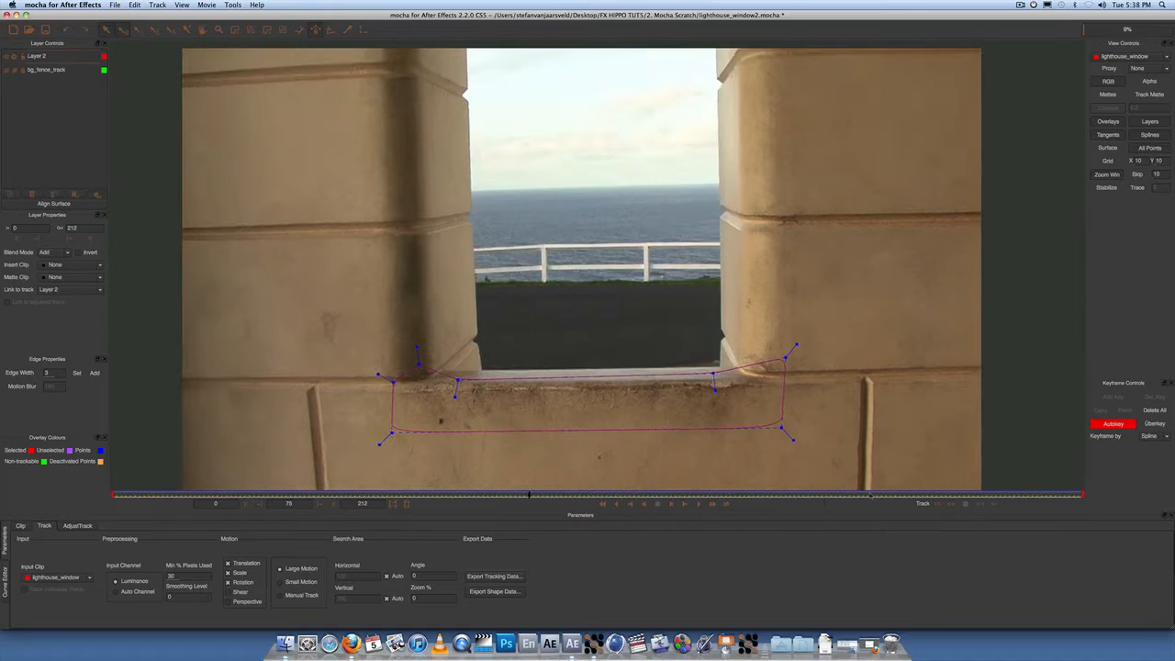
{"action": "left_click_drag", "start_coordinate": [530, 495], "coordinate": [918, 496]}
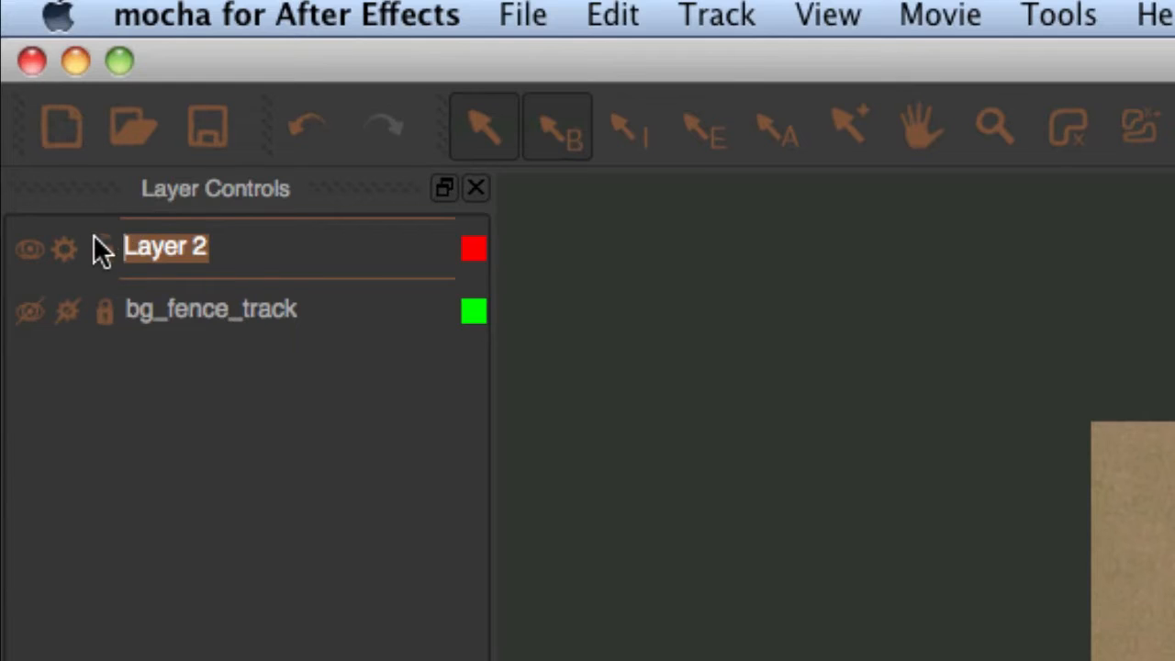
{"action": "type", "text": "bottom"}
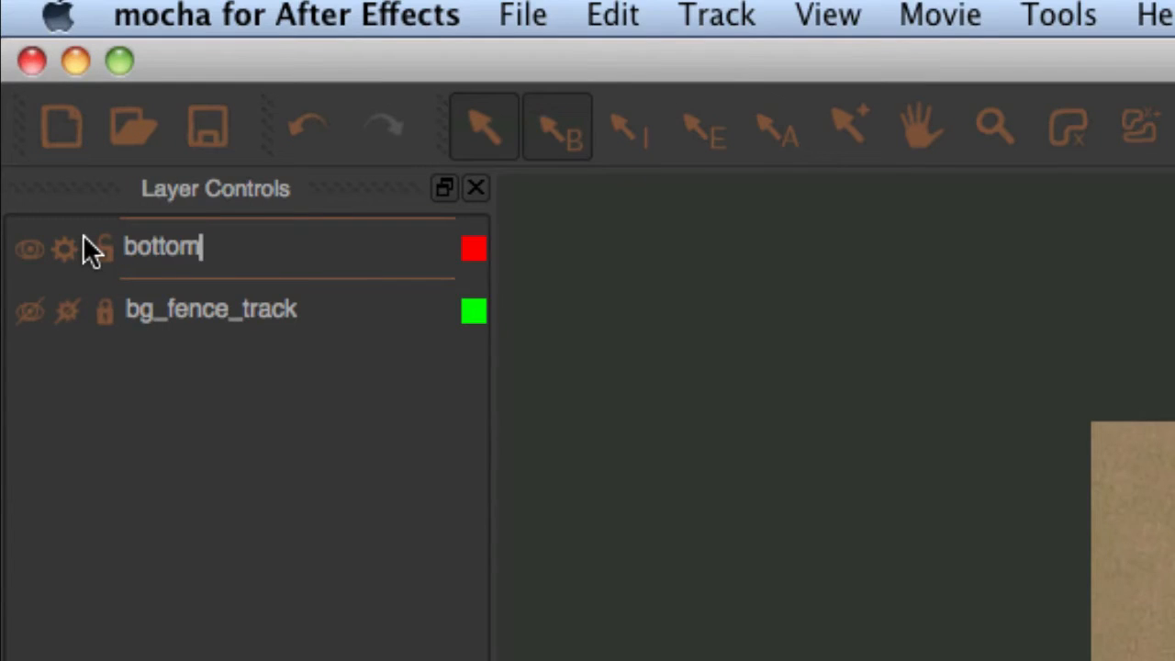
{"action": "type", "text": "_wall_"}
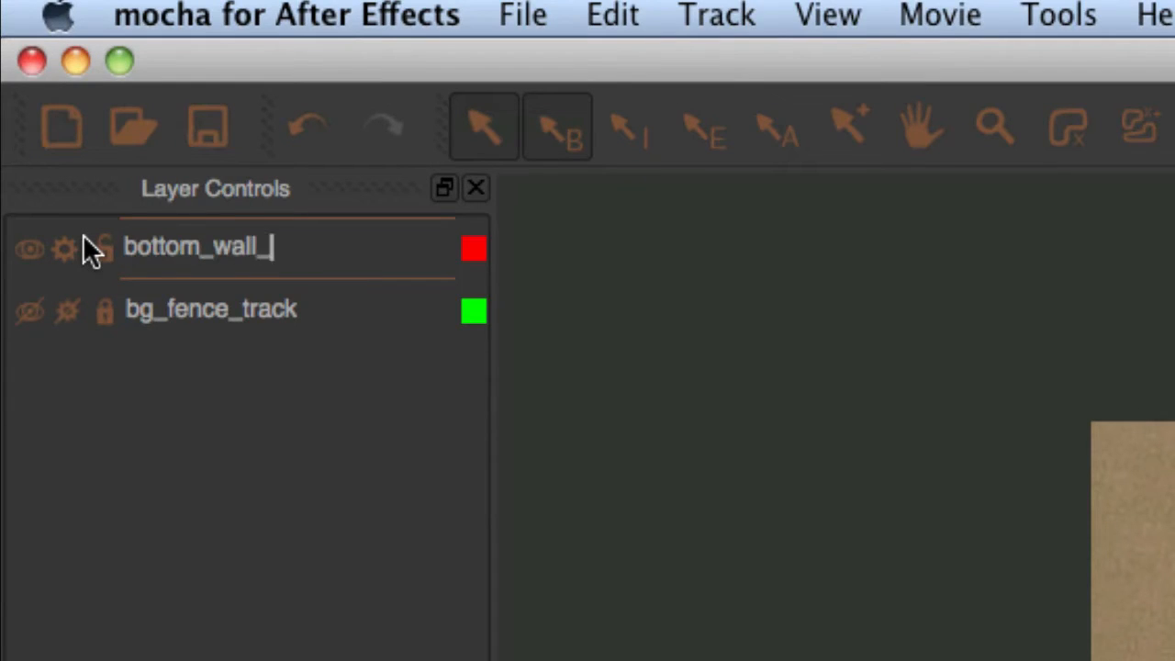
{"action": "type", "text": "track"}
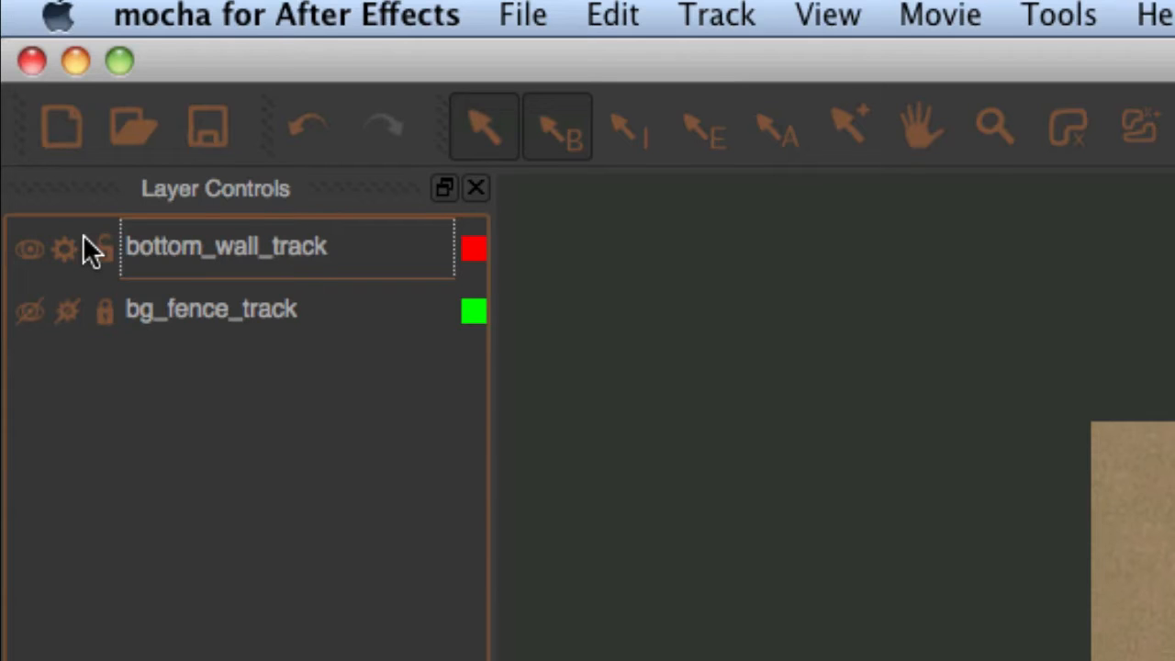
{"action": "left_click", "coordinate": [27, 248]}
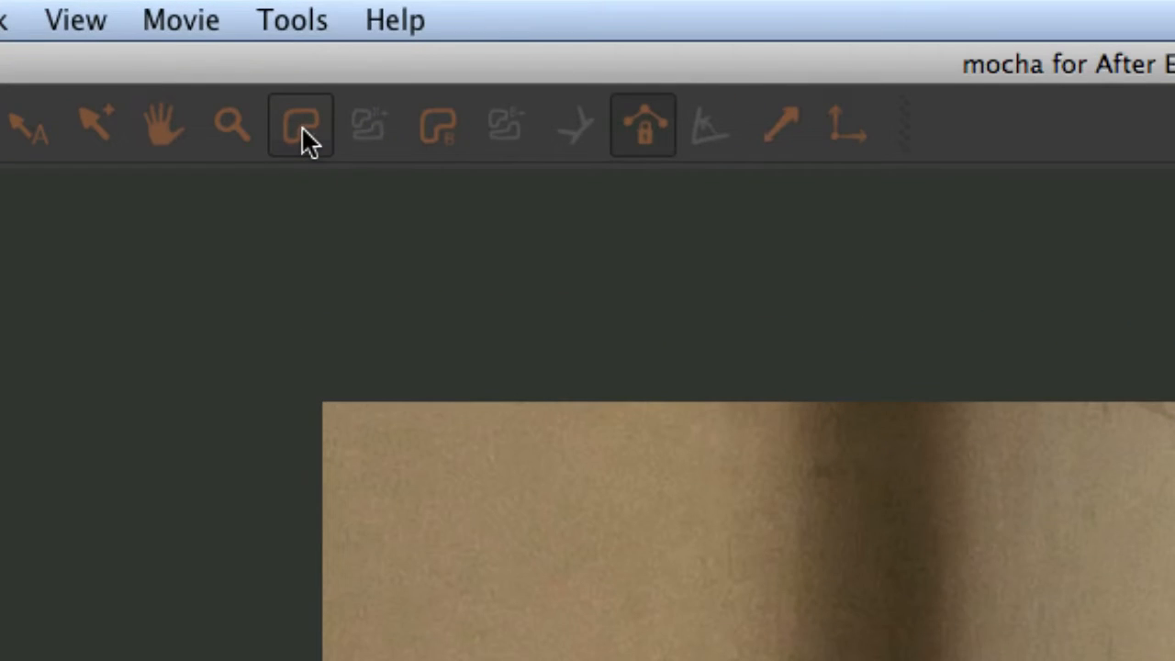
{"action": "mouse_move", "coordinate": [300, 125]}
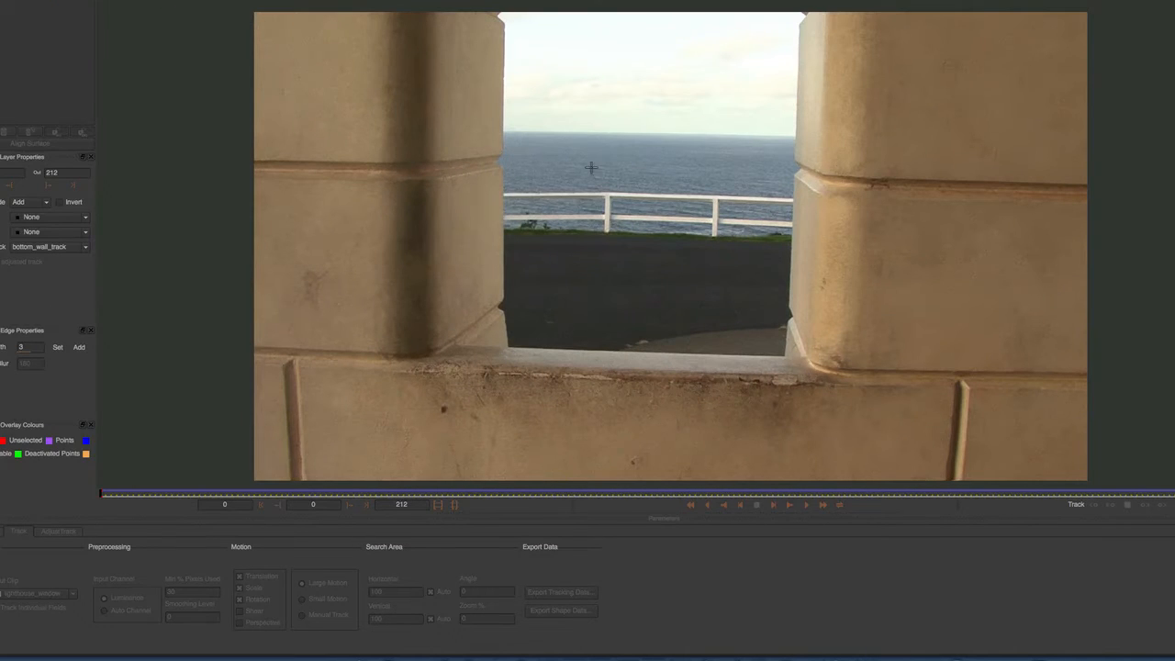
{"action": "mouse_move", "coordinate": [451, 265]}
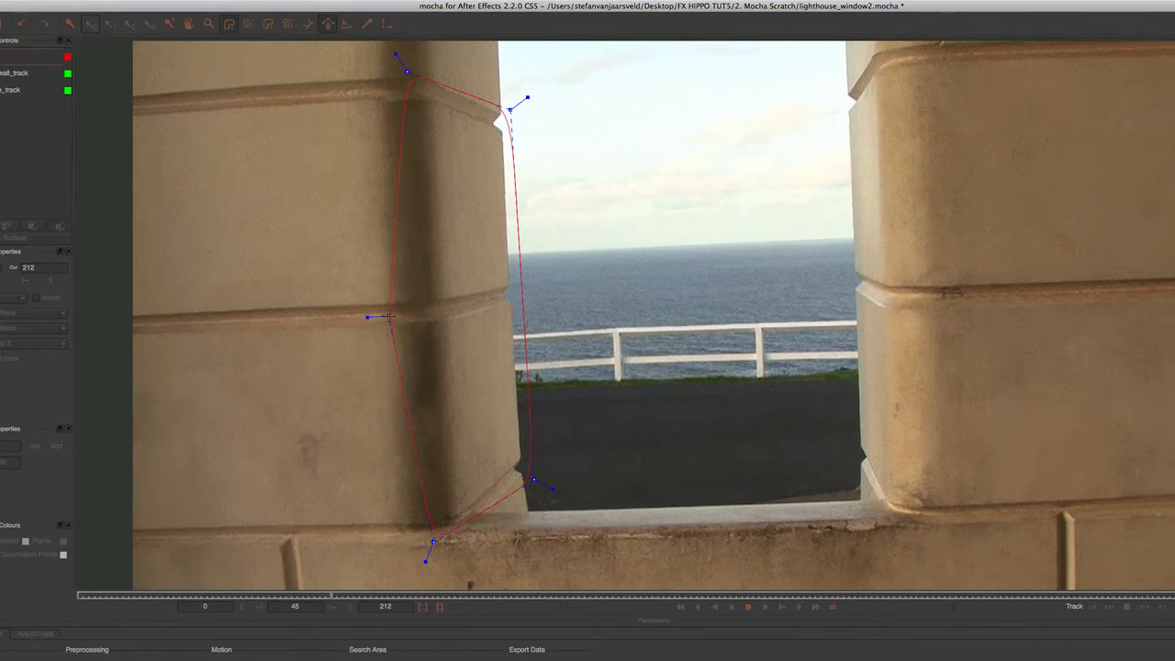
Adjust a point on the left wall's inner-edge spline
{"action": "left_click_drag", "start_coordinate": [368, 317], "coordinate": [419, 294]}
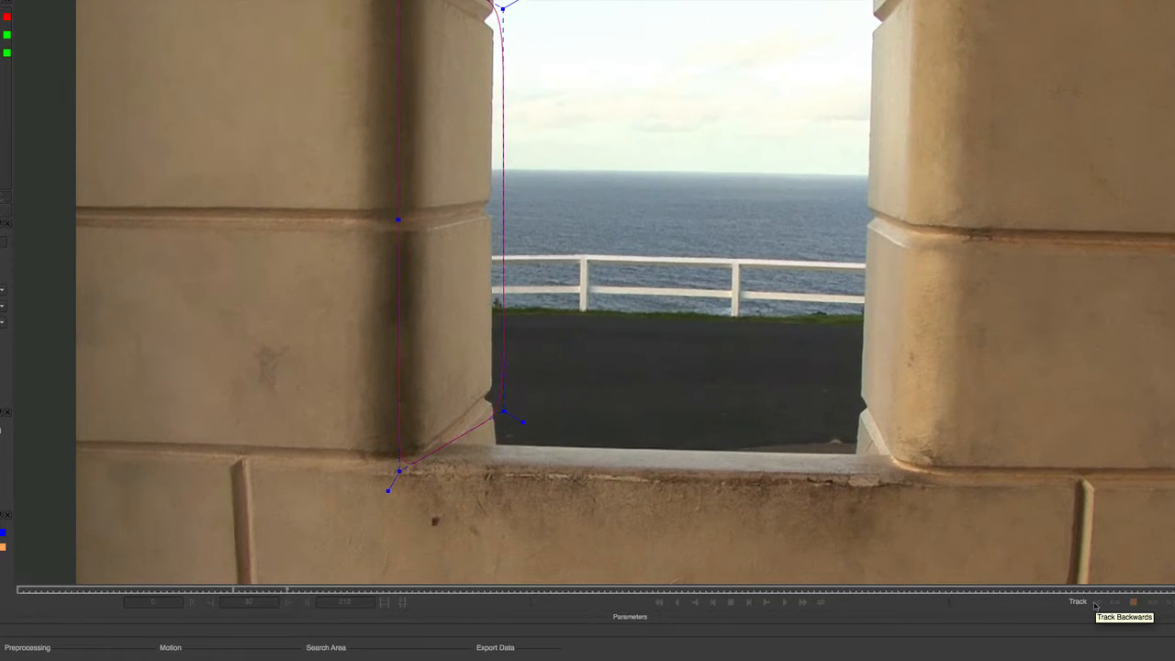
Track the left wall spline through the clip frames
{"action": "left_click", "coordinate": [1116, 602]}
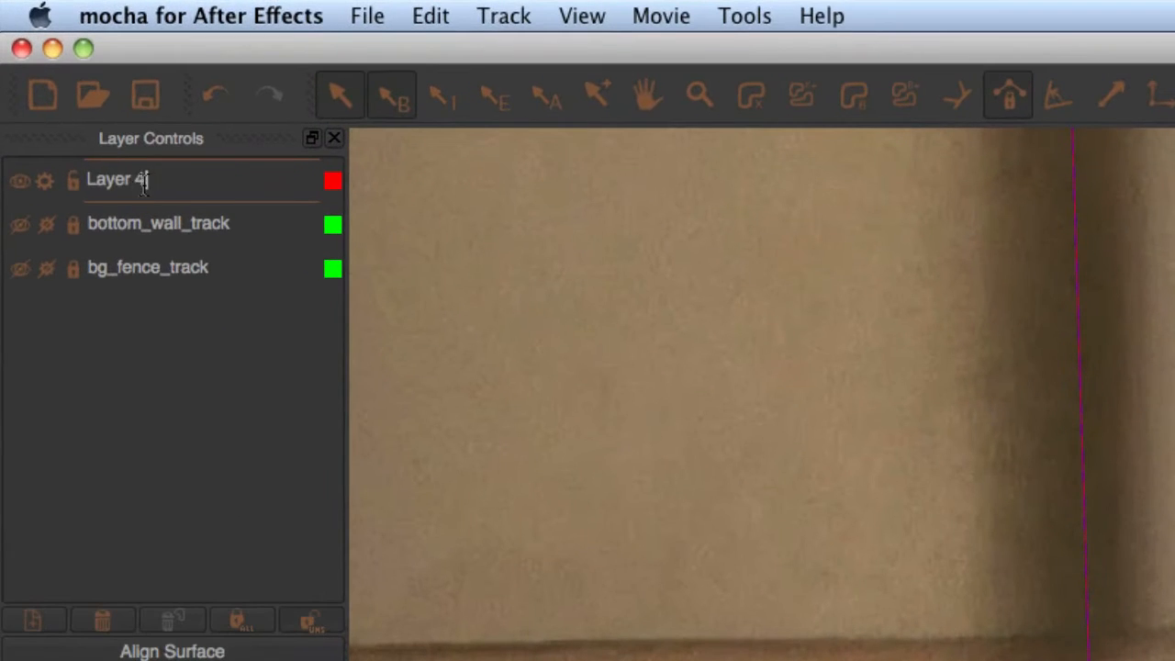
Enter left_wall_track as the left wall layer's name
{"action": "type", "text": "left"}
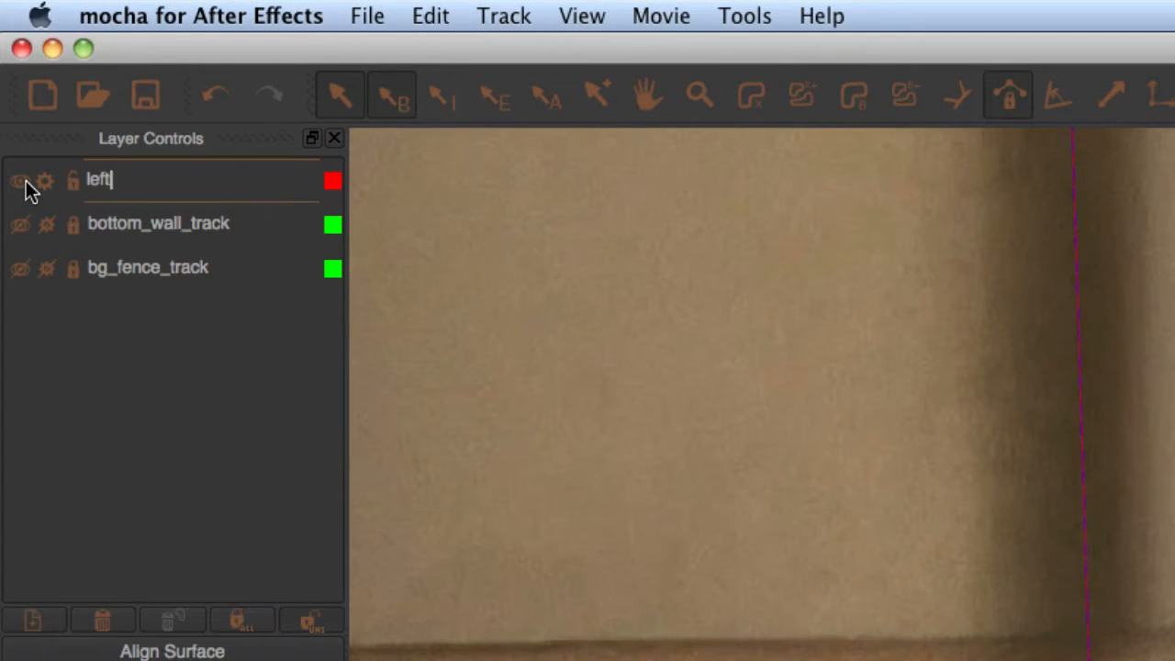
{"action": "type", "text": "_wall_"}
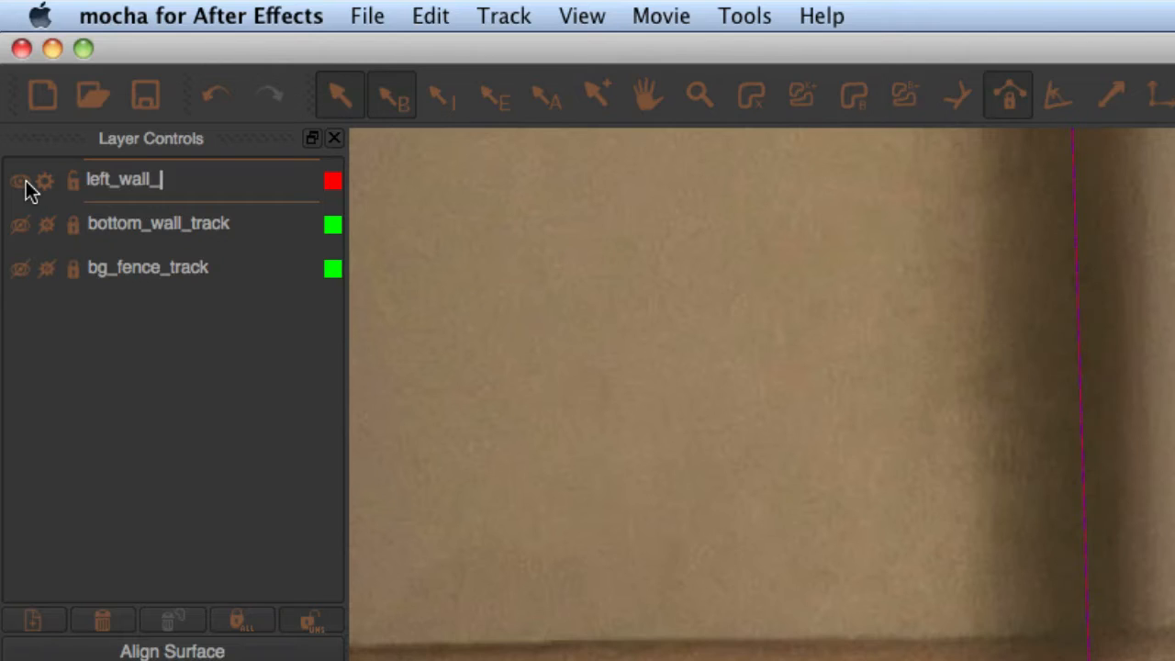
{"action": "type", "text": "track"}
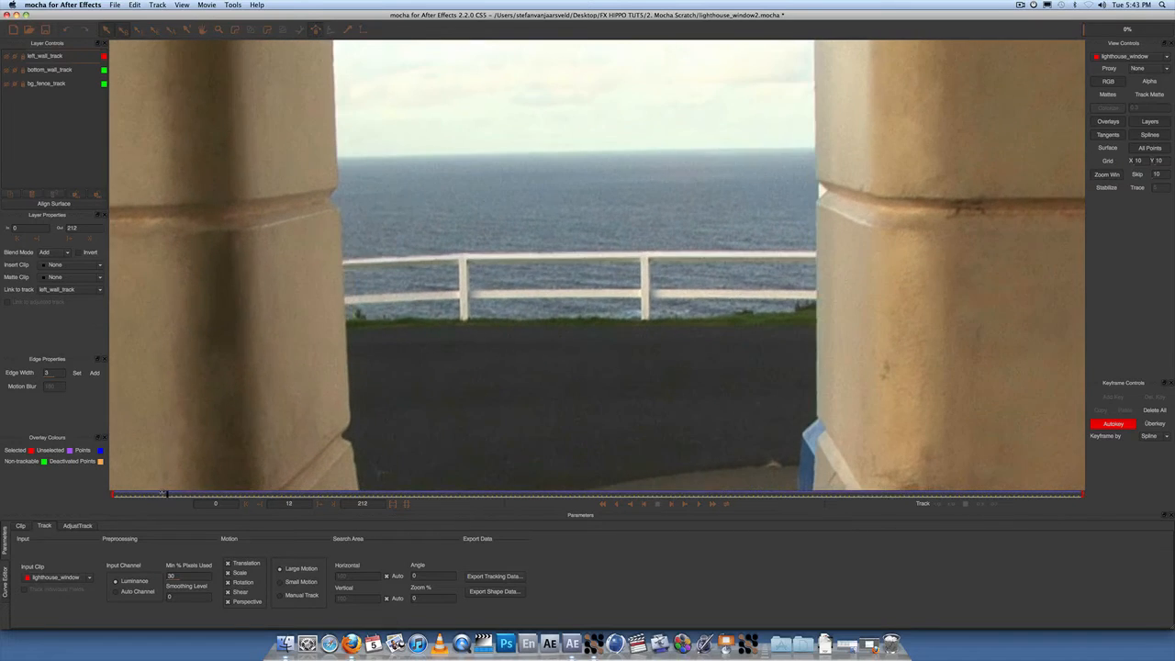
Return to frame 0 of the clip
{"action": "left_click", "coordinate": [199, 494]}
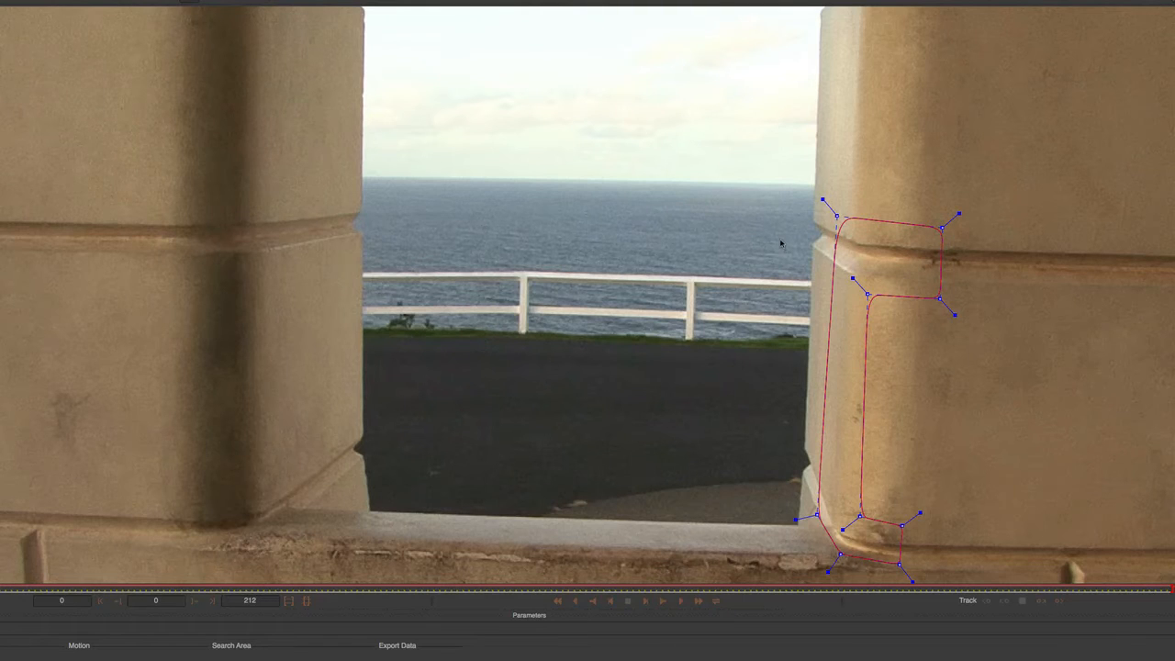
{"action": "mouse_move", "coordinate": [831, 140]}
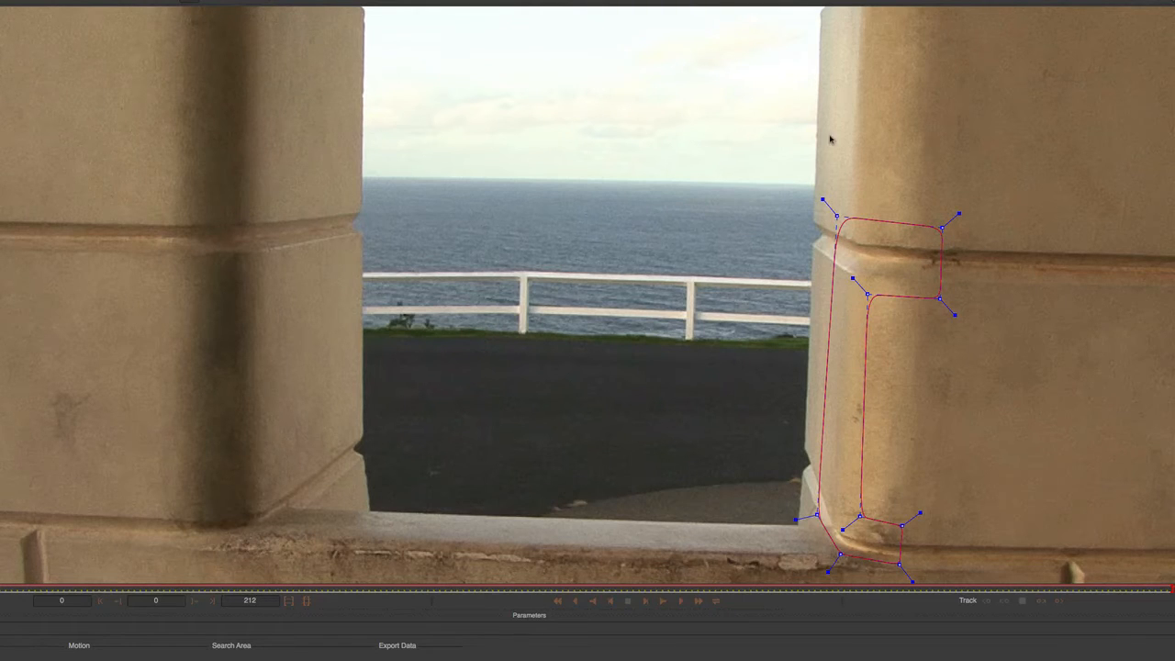
{"action": "mouse_move", "coordinate": [833, 87]}
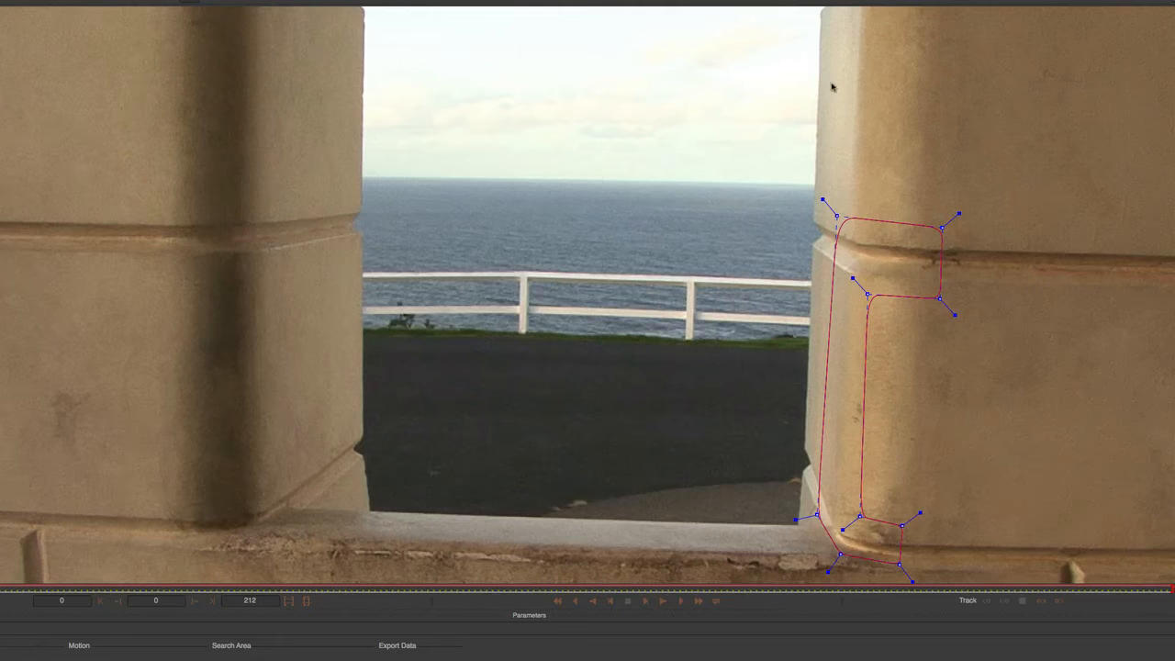
{"action": "mouse_move", "coordinate": [834, 153]}
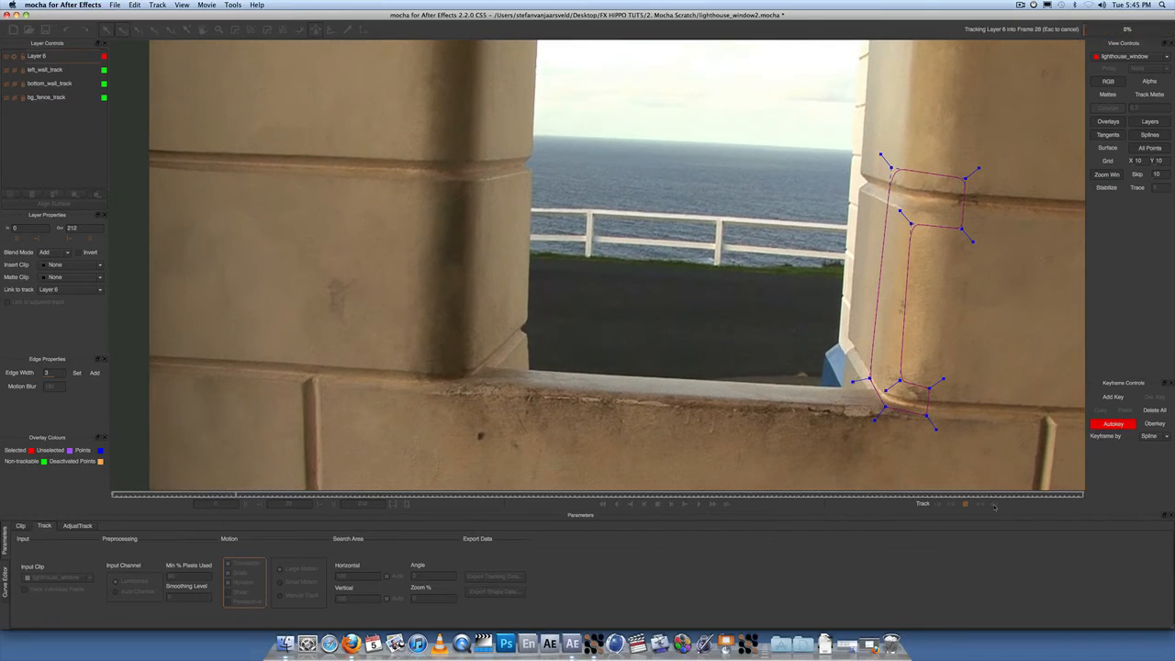
Track the right wall spline on Layer 6 and adjust points in the viewer
{"action": "left_click", "coordinate": [992, 504]}
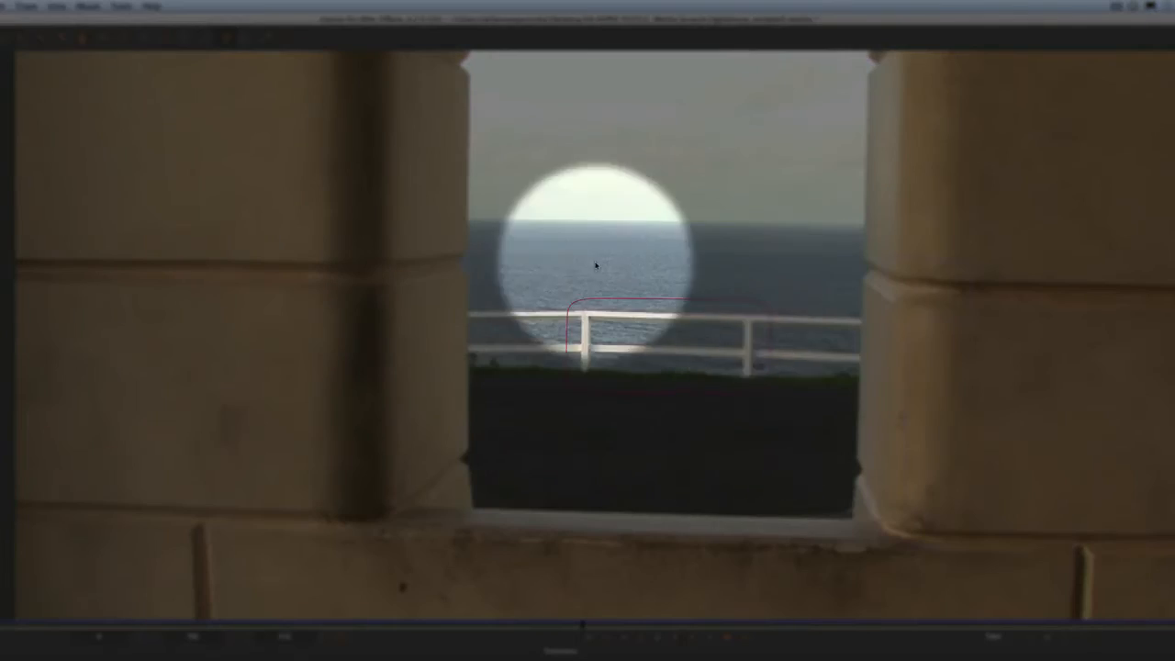
{"action": "left_click_drag", "start_coordinate": [597, 267], "coordinate": [670, 397]}
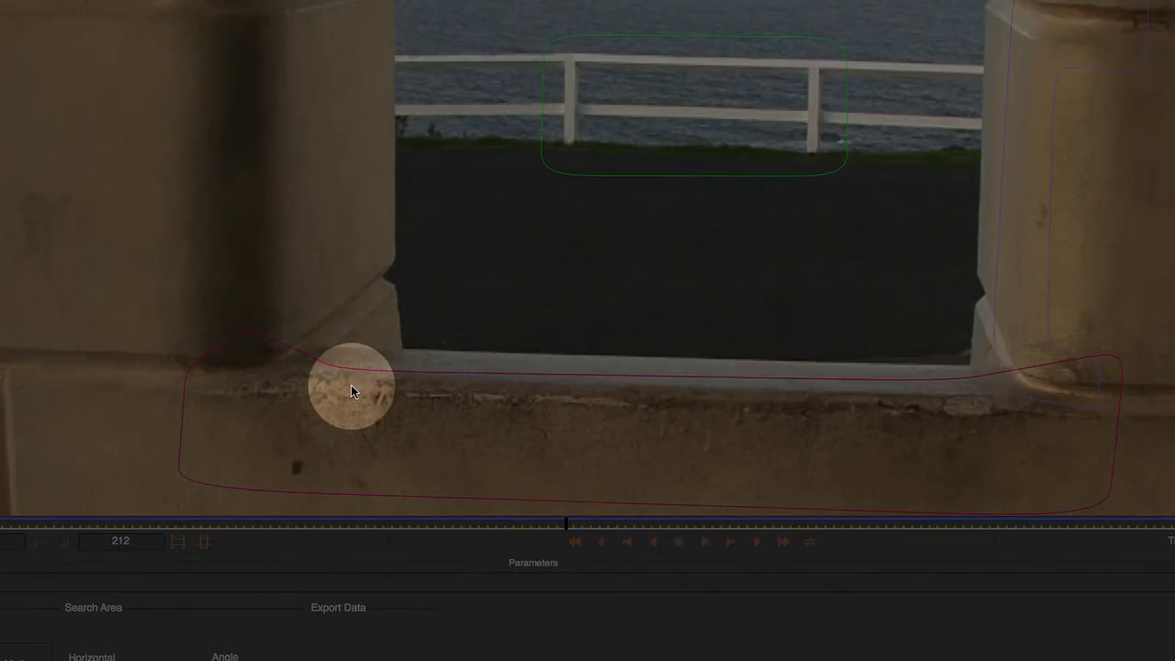
{"action": "left_click_drag", "start_coordinate": [353, 385], "coordinate": [316, 358]}
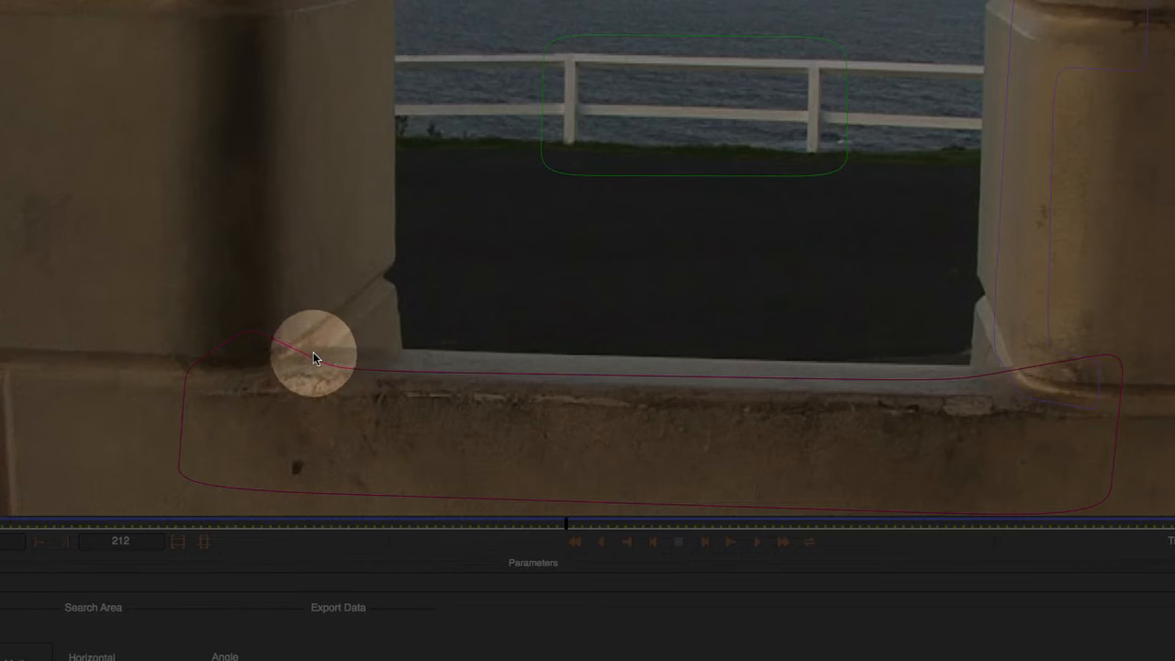
{"action": "left_click_drag", "start_coordinate": [316, 358], "coordinate": [974, 368]}
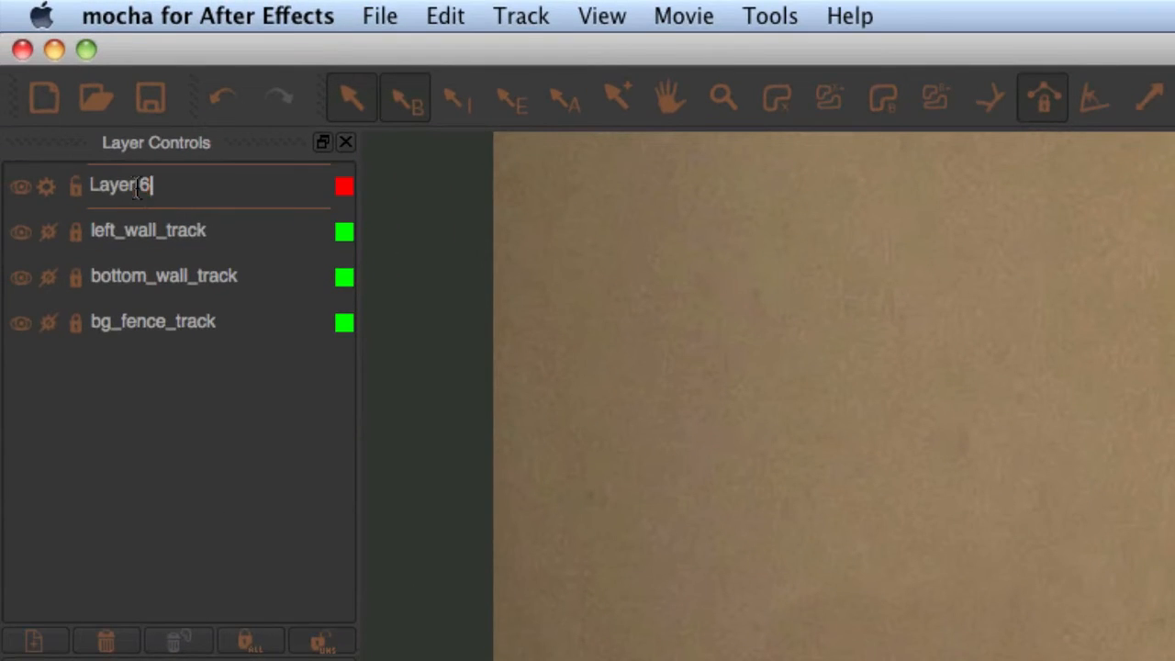
Name the right-pillar layer 'right_wall_track' and confirm the new name
{"action": "type", "text": "right"}
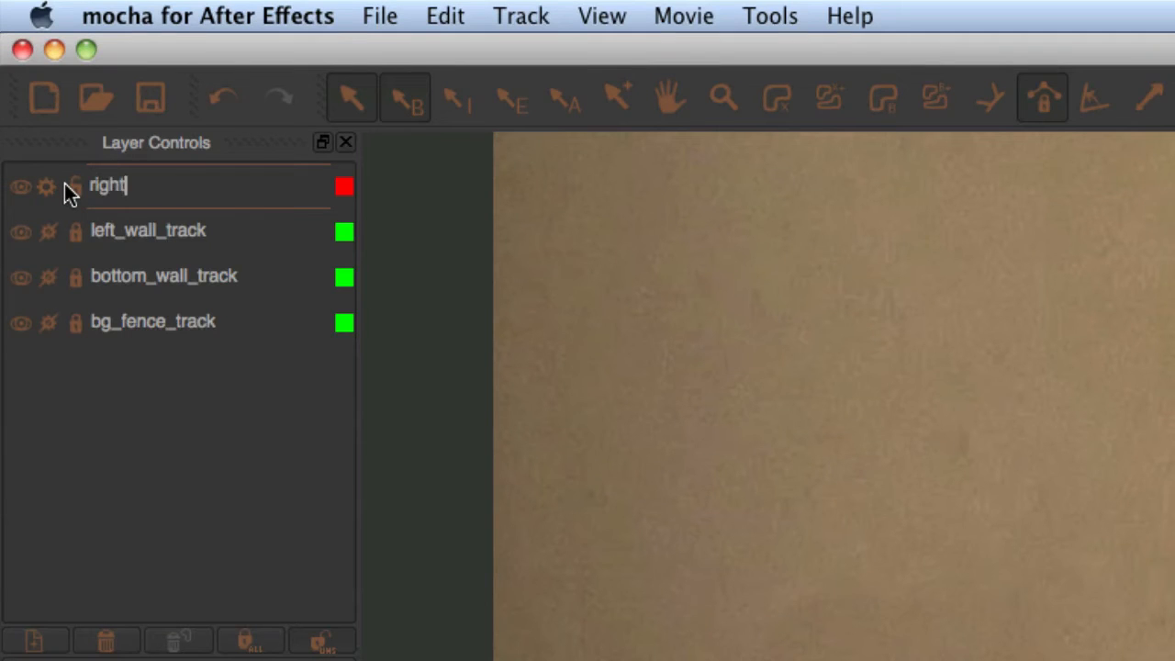
{"action": "type", "text": "_wall_tra"}
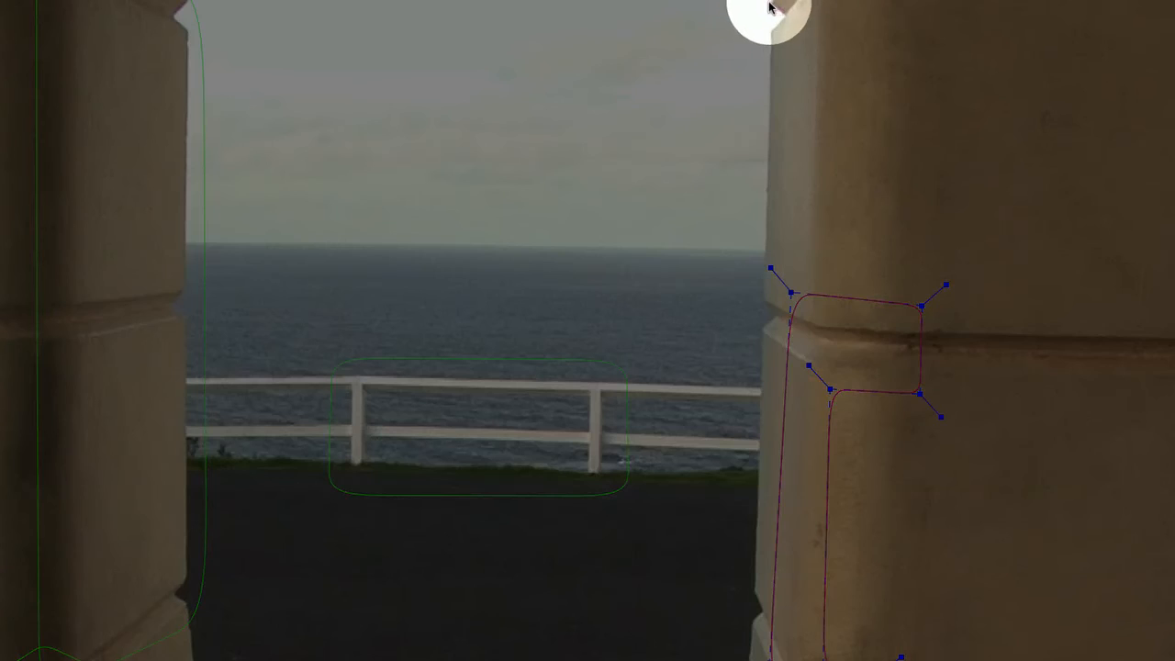
{"action": "mouse_move", "coordinate": [766, 303]}
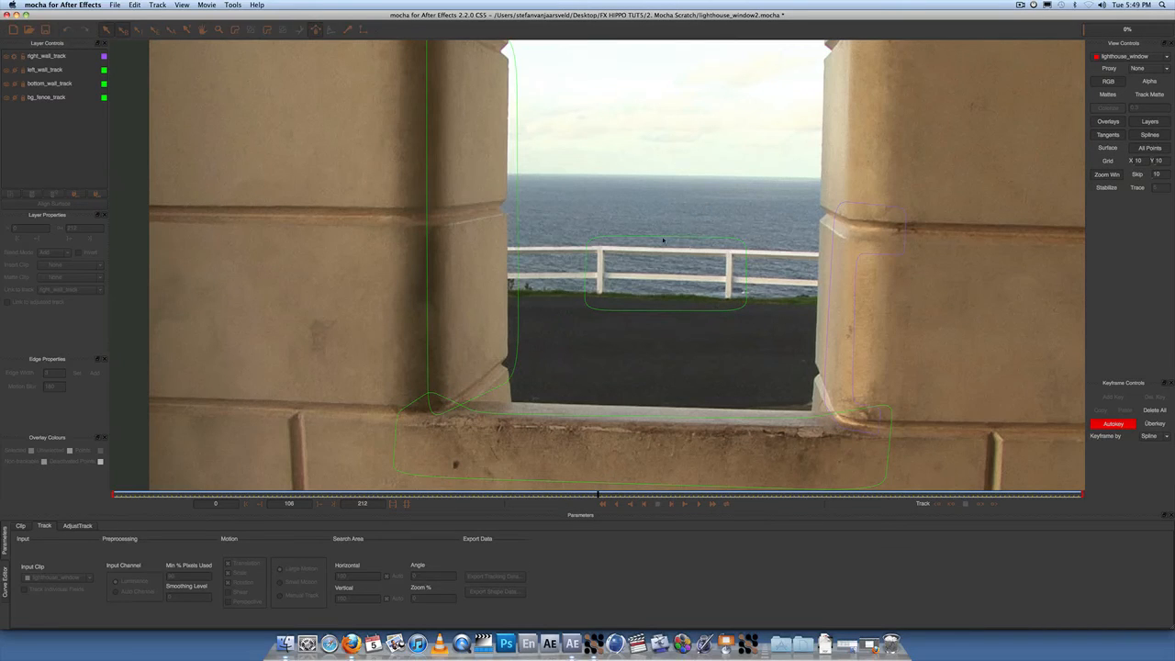
{"action": "left_click", "coordinate": [46, 97]}
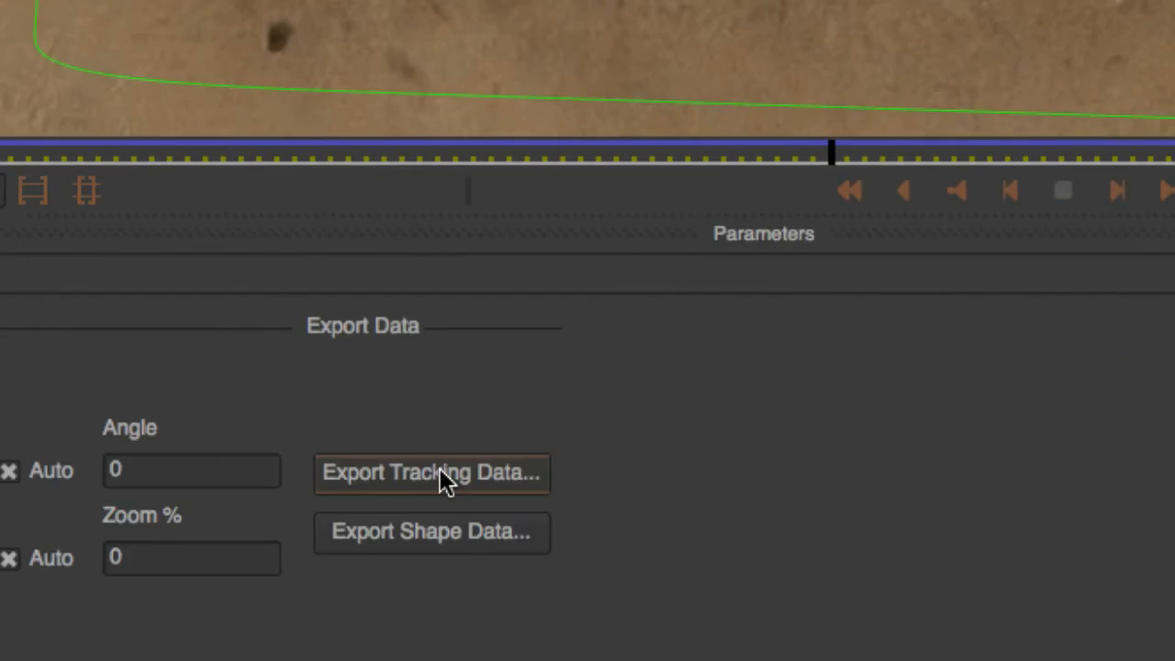
Open the Export Tracking Data options in the Track parameters
{"action": "left_click", "coordinate": [432, 472]}
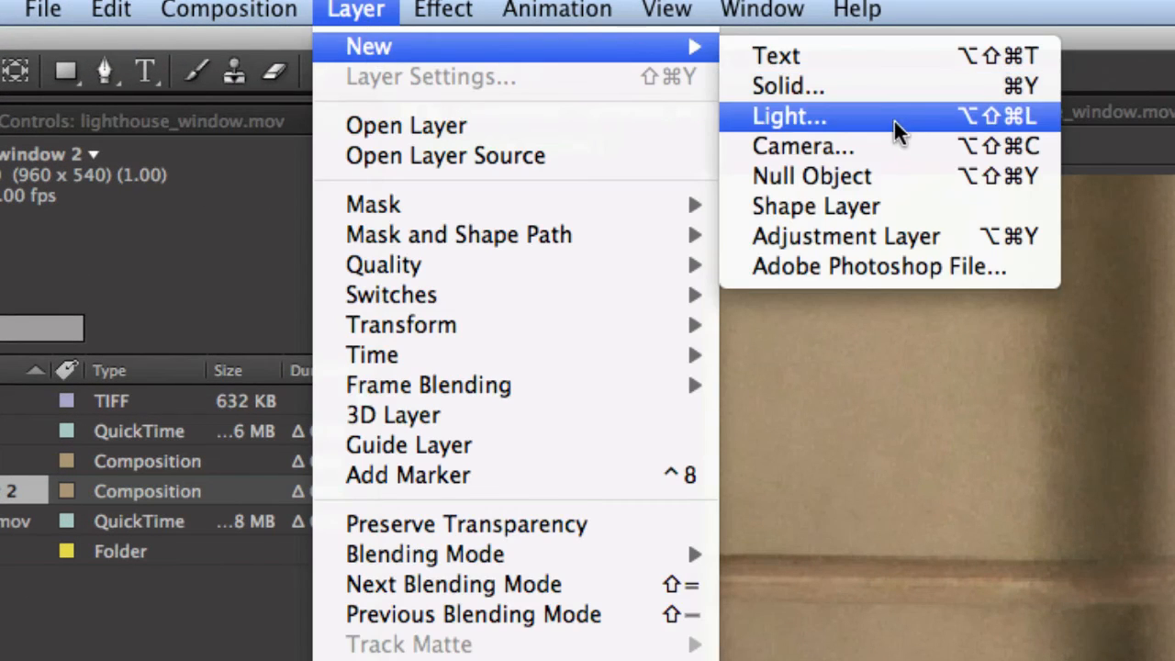
Create Null 2 above lighthouse_window.mov, paste the tracking keyframes, and reset its anchor point
{"action": "left_click", "coordinate": [789, 116]}
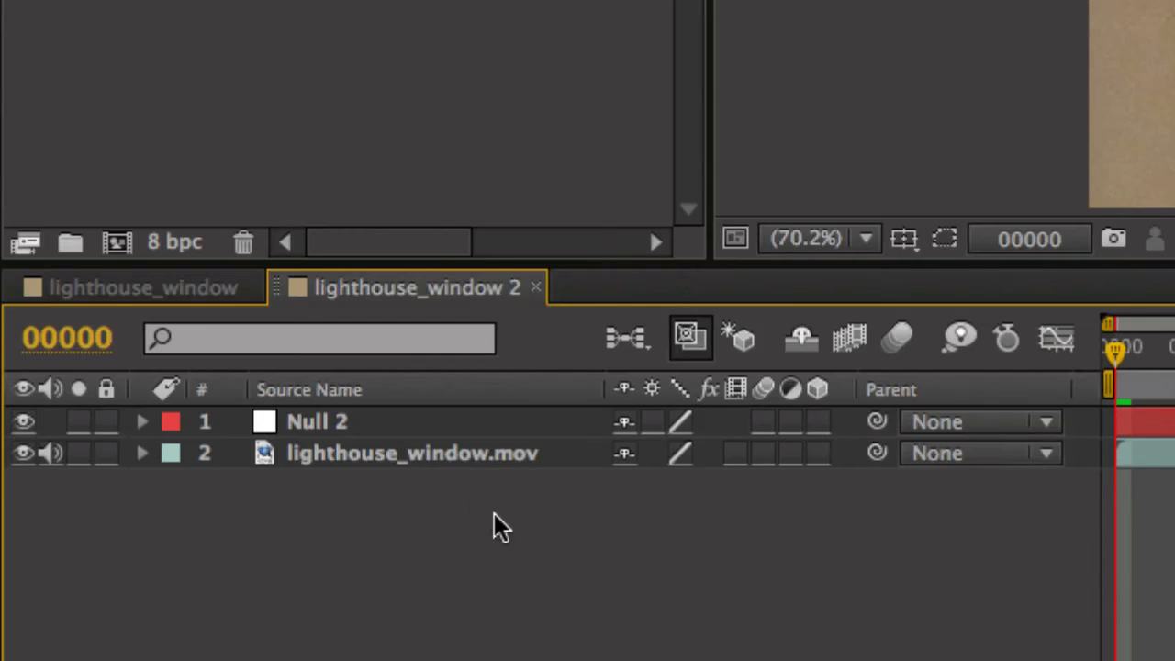
{"action": "left_click", "coordinate": [316, 421]}
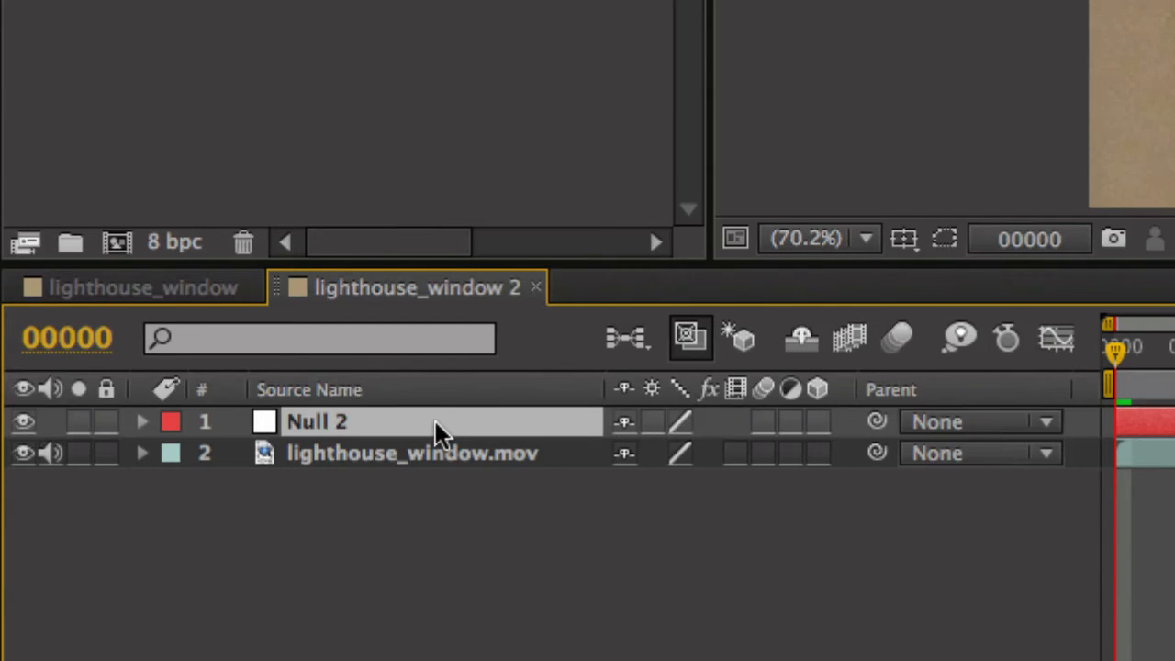
{"action": "double_click", "coordinate": [316, 421]}
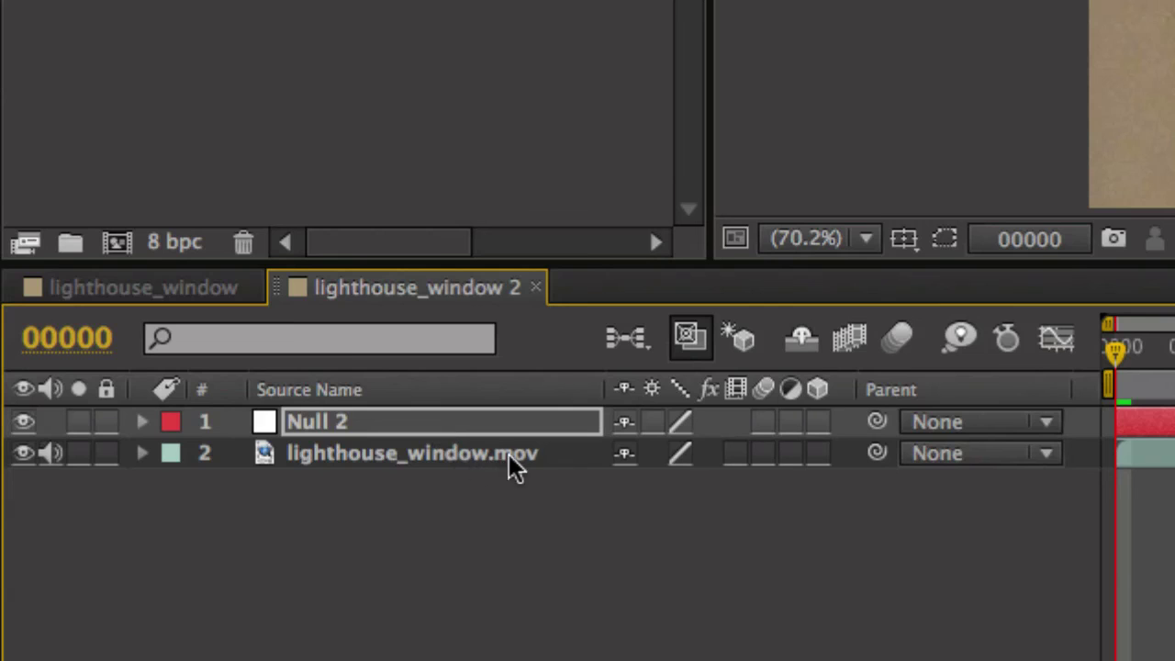
{"action": "left_click", "coordinate": [141, 421]}
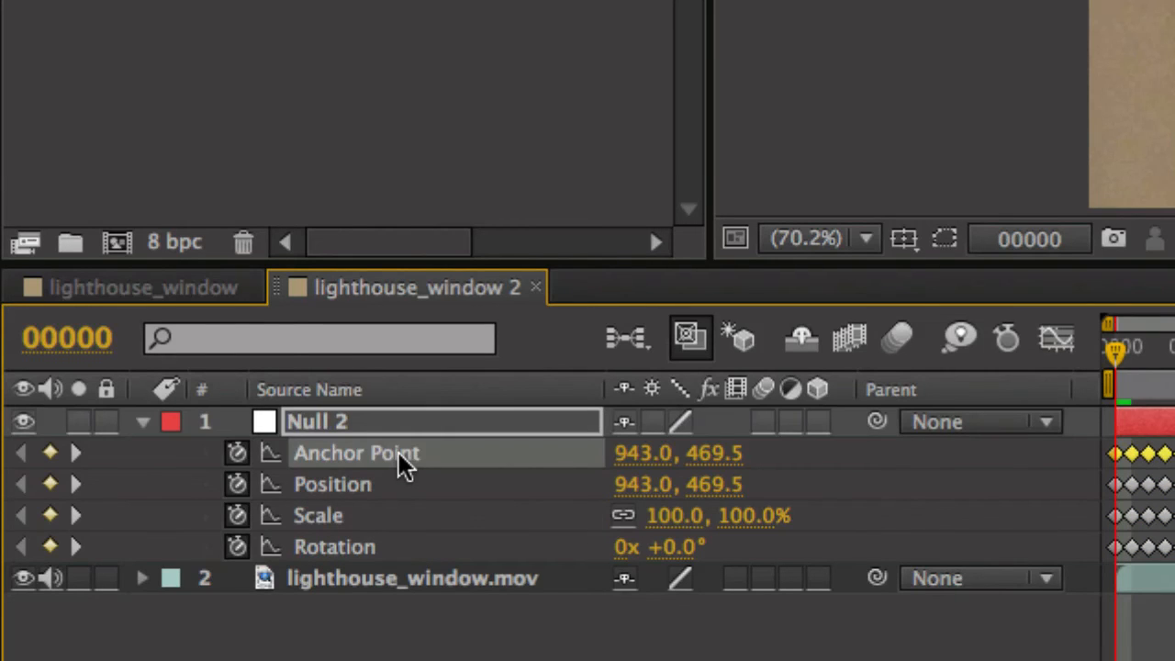
{"action": "right_click", "coordinate": [356, 452]}
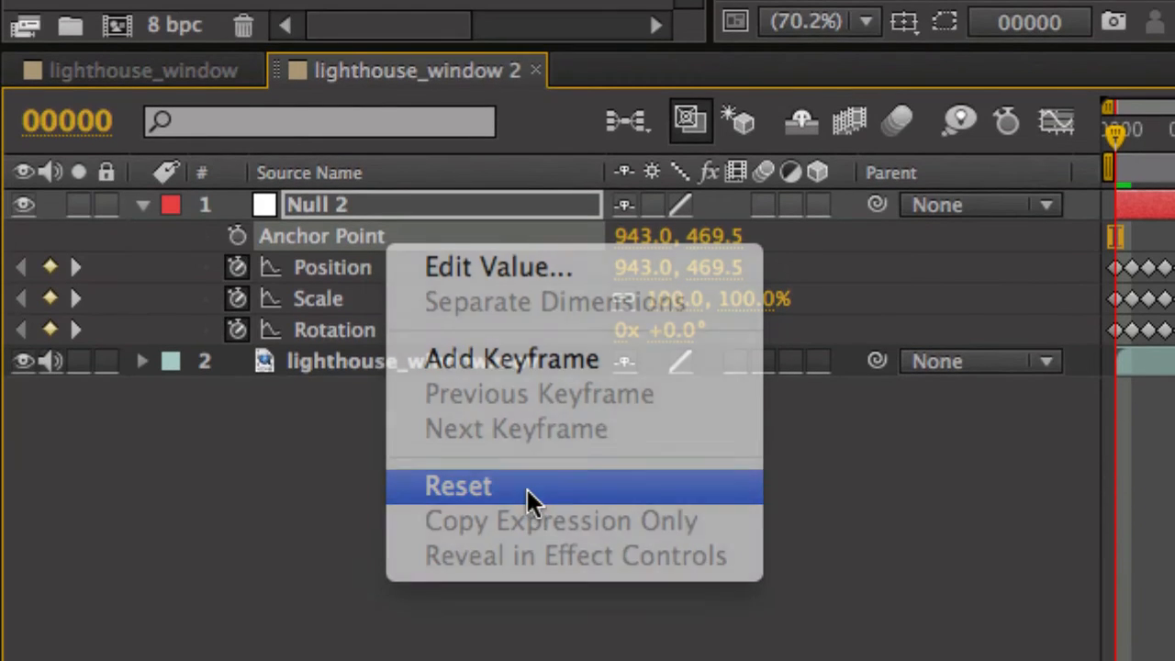
{"action": "left_click", "coordinate": [458, 486]}
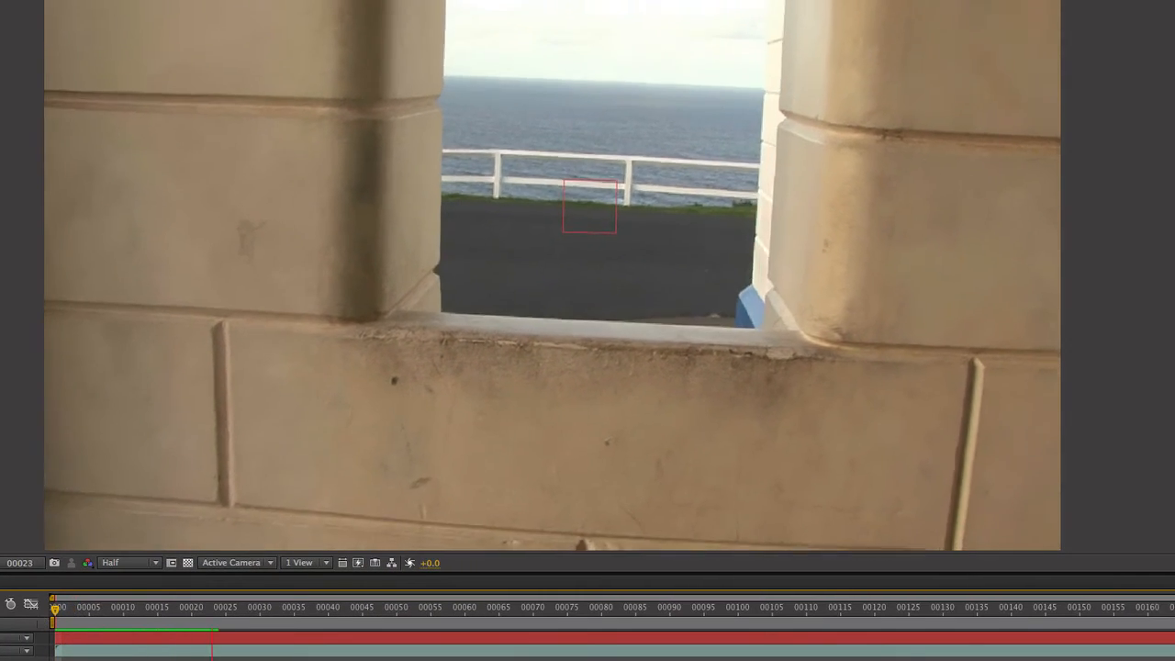
{"action": "left_click", "coordinate": [533, 597]}
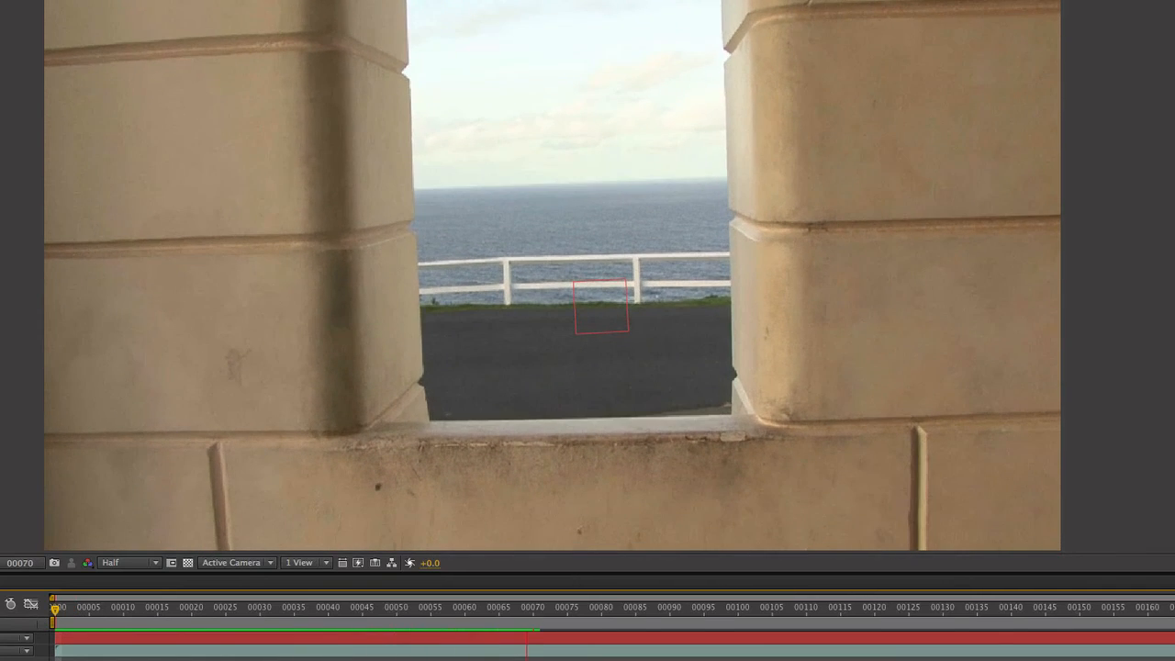
{"action": "left_click", "coordinate": [183, 606]}
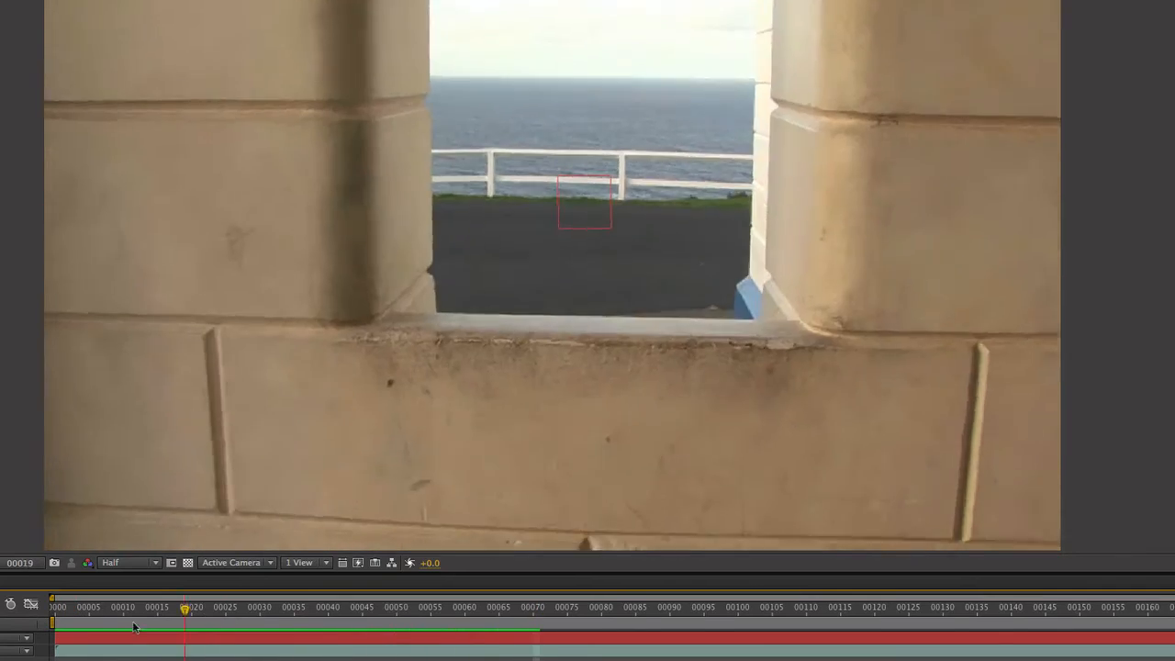